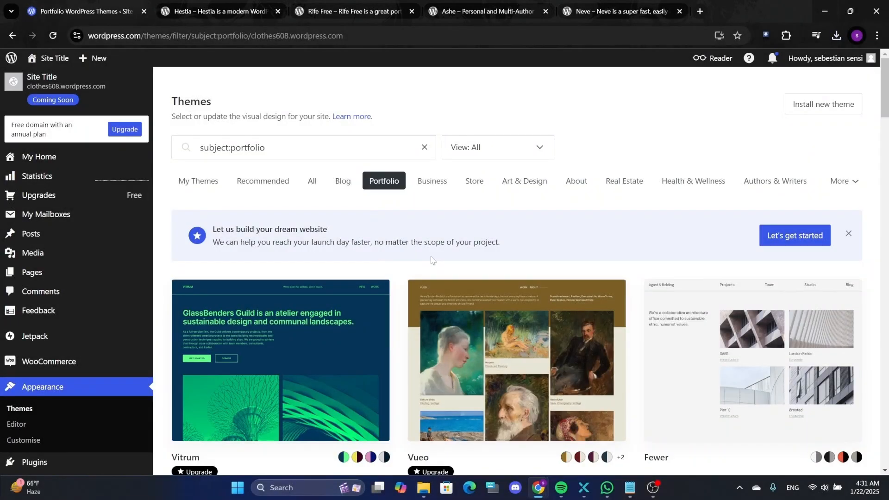
pyautogui.moveTo(355, 295)
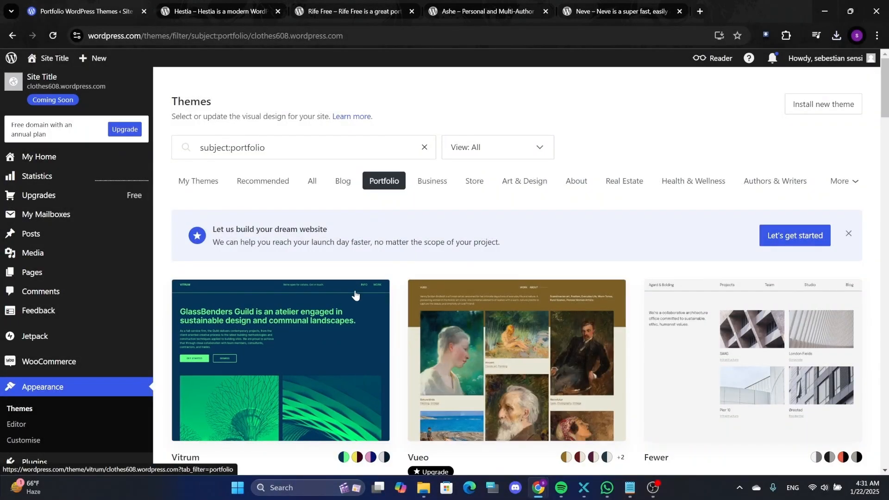
pyautogui.moveTo(514, 407)
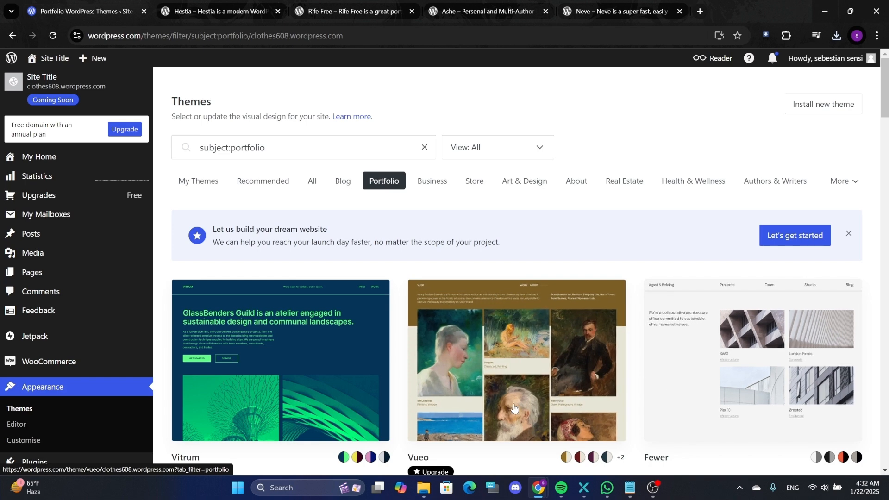
# - Scroll the Portfolio-filtered theme list from Vitrum and Vueo to the end
pyautogui.scroll(-3)
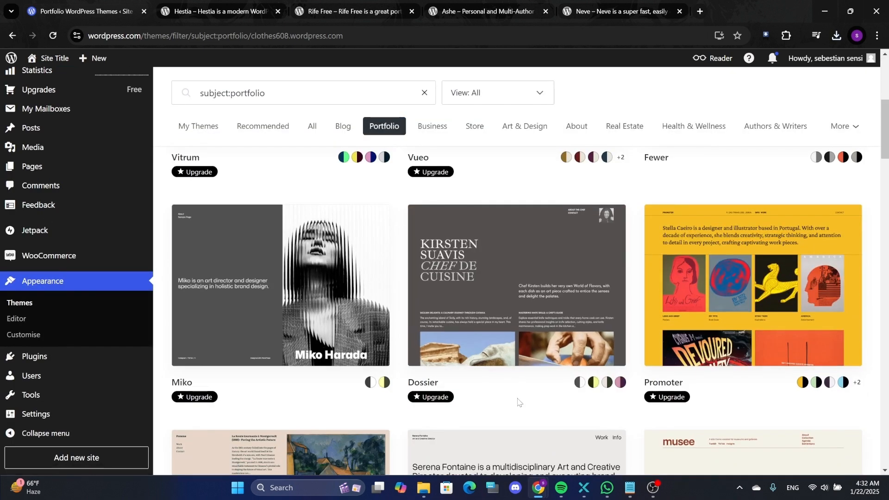
pyautogui.scroll(-3)
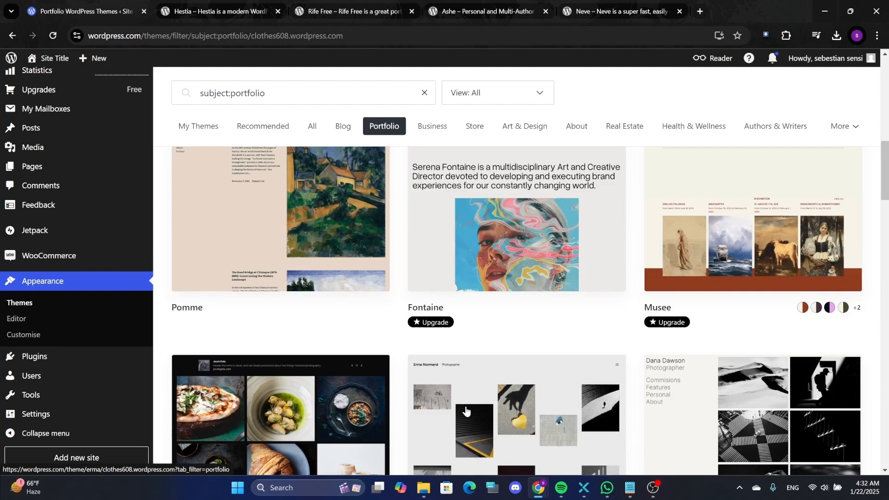
pyautogui.scroll(-3)
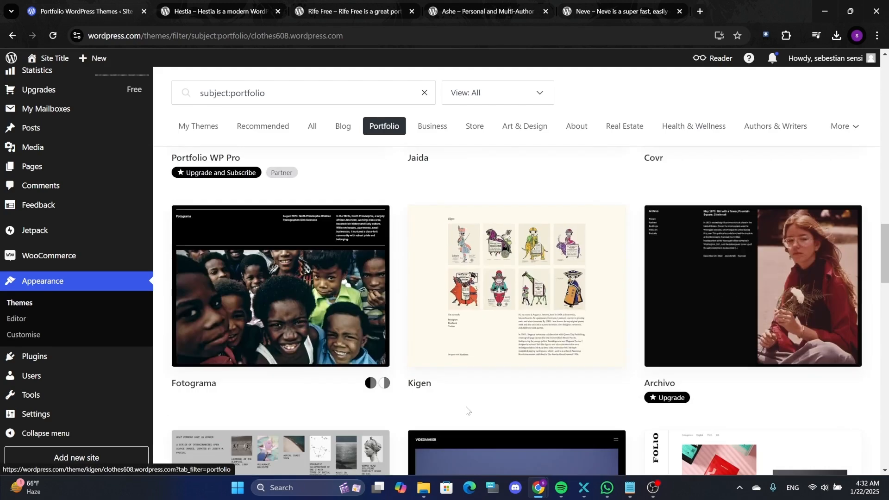
pyautogui.scroll(-3)
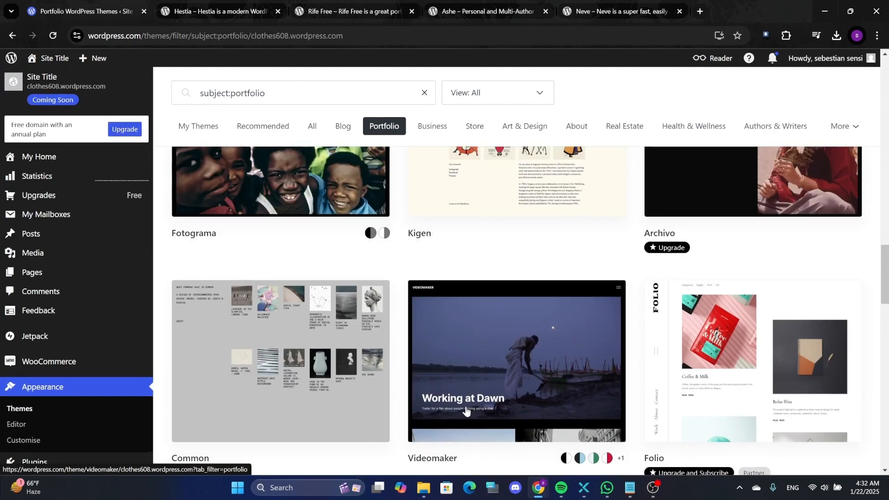
pyautogui.scroll(-3)
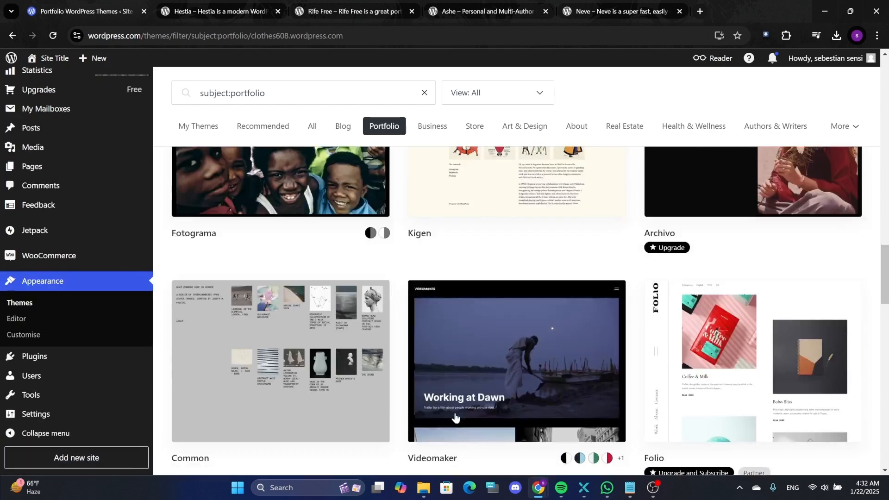
pyautogui.scroll(-3)
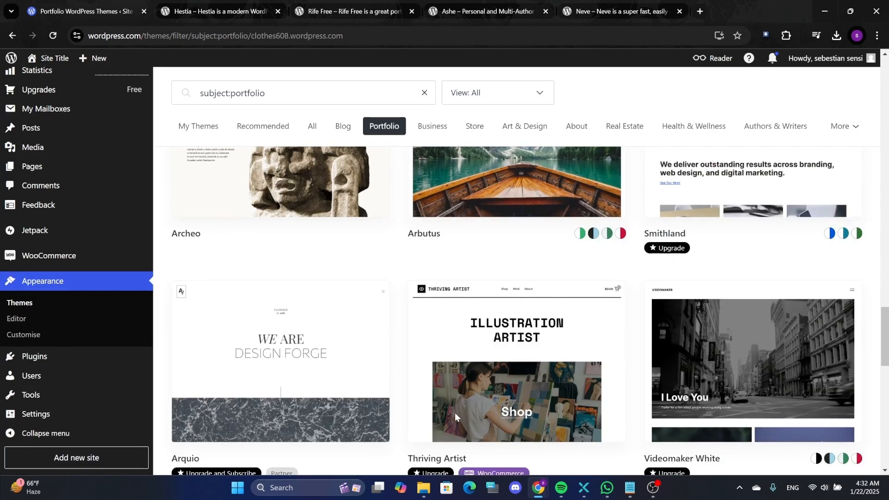
pyautogui.scroll(-3)
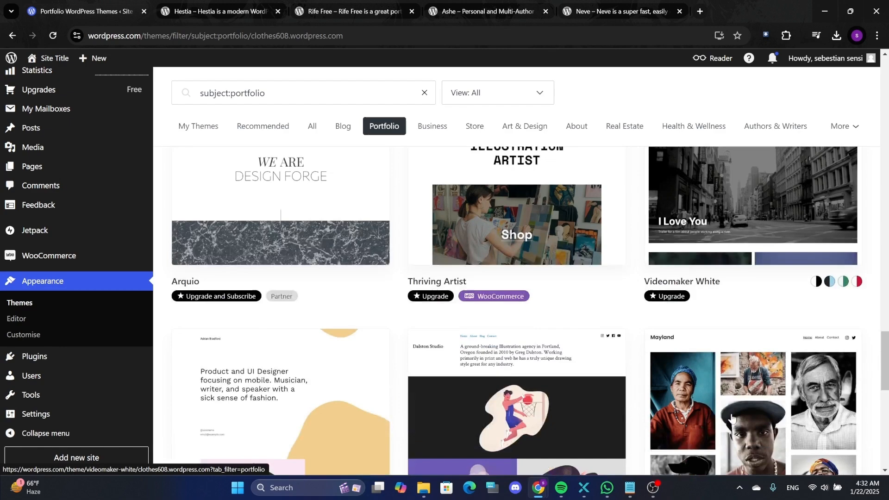
pyautogui.scroll(-3)
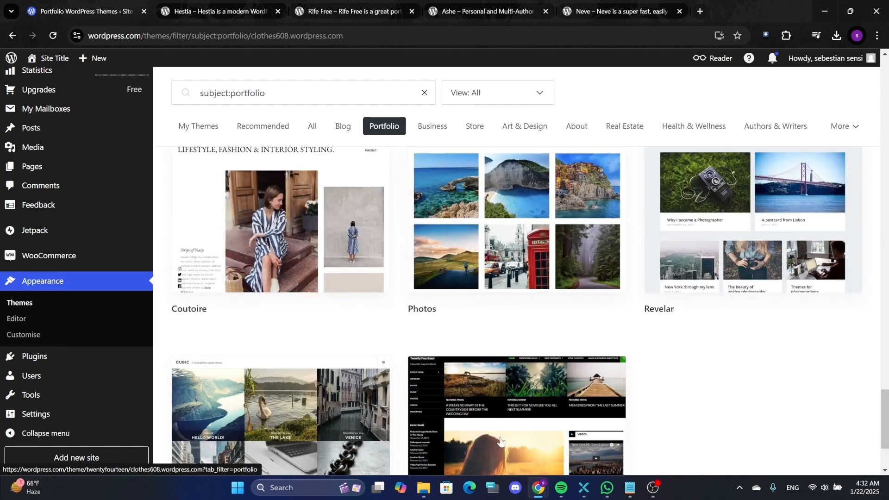
pyautogui.scroll(-3)
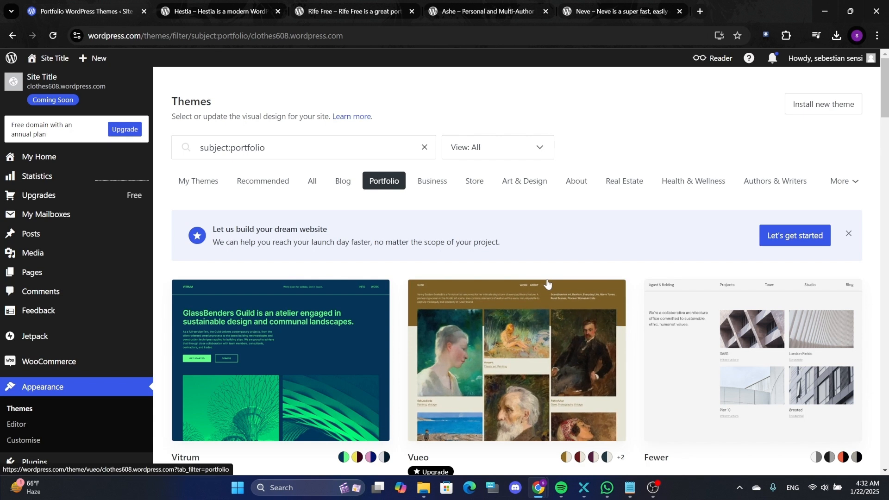
pyautogui.moveTo(553, 258)
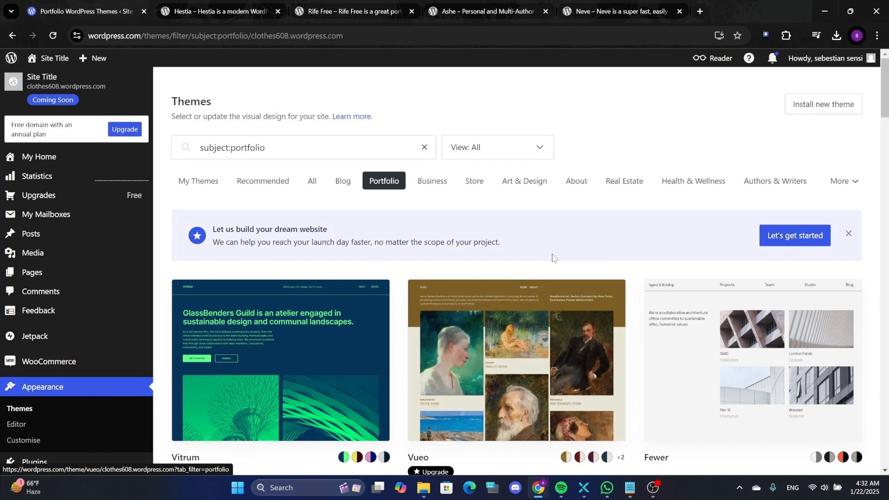
pyautogui.moveTo(460, 273)
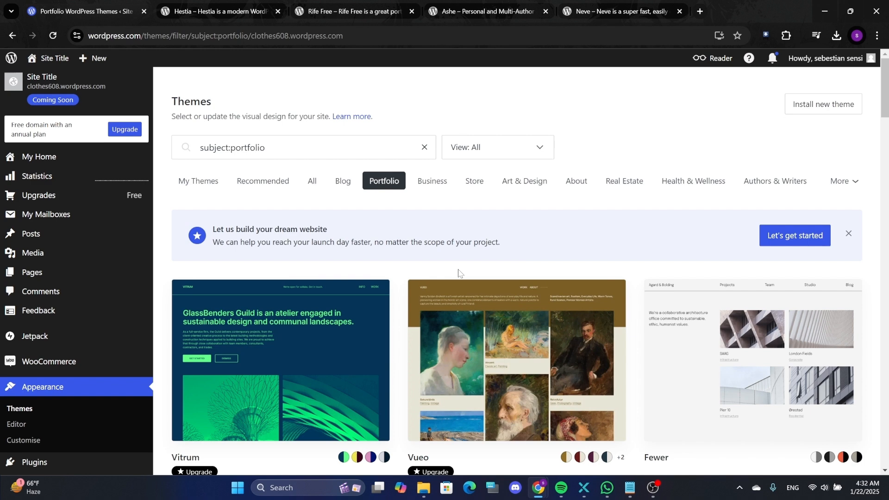
# - Review the Neve demo homepage down to its footer and back up to the hero
pyautogui.click(618, 11)
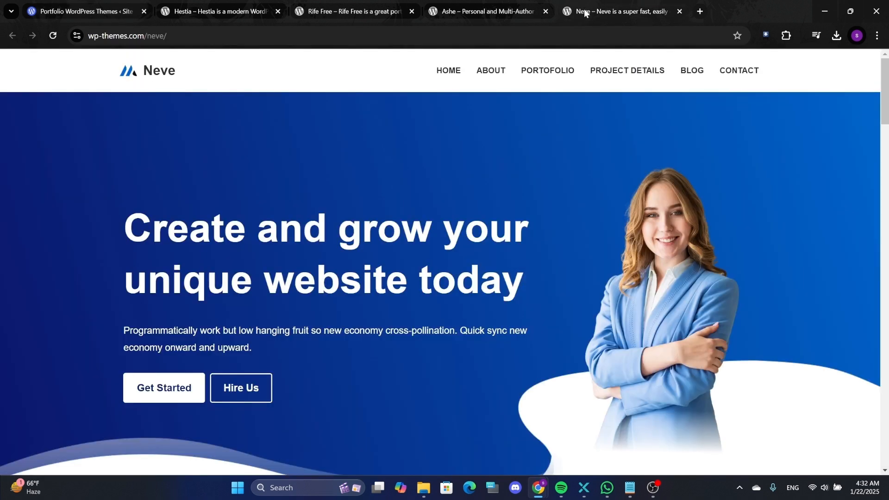
pyautogui.moveTo(240, 191)
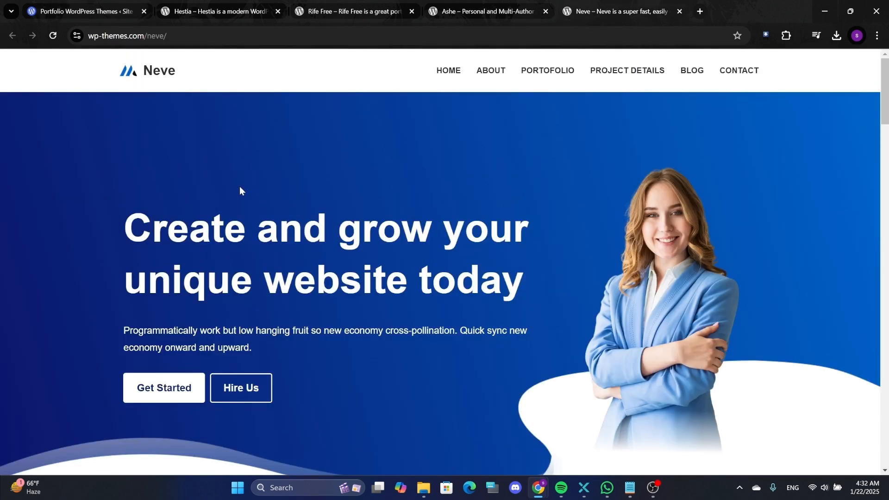
pyautogui.moveTo(383, 194)
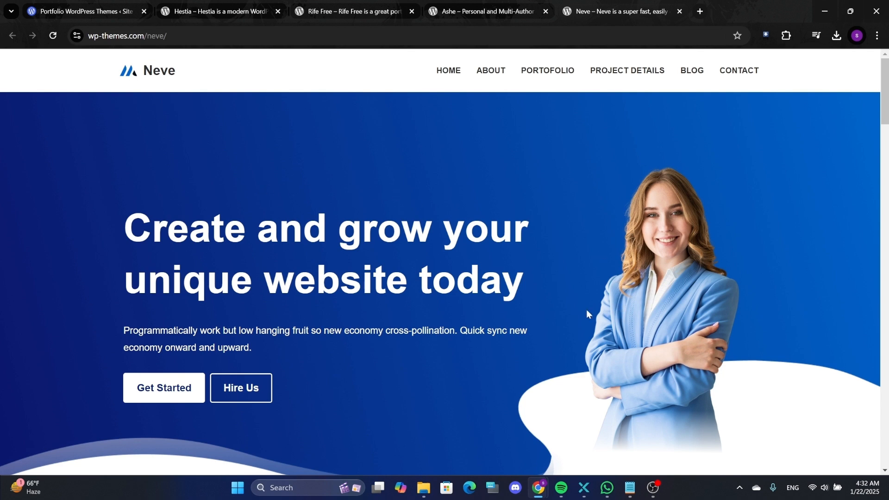
pyautogui.scroll(-3)
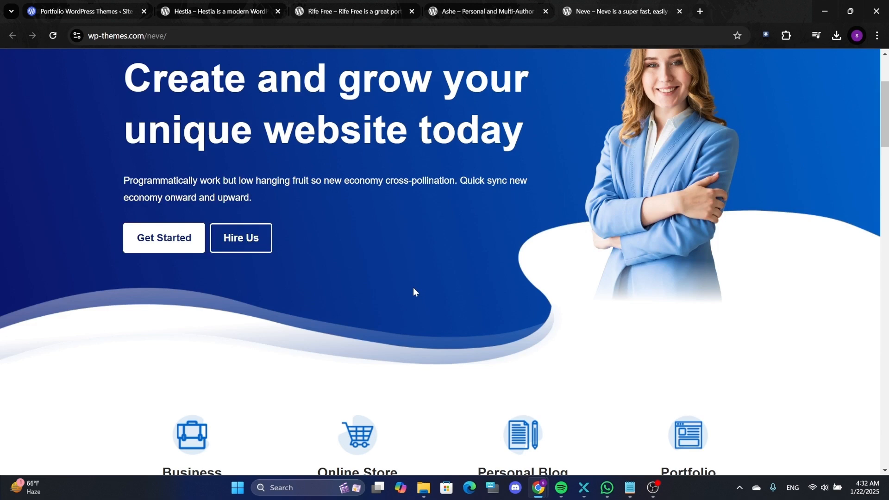
pyautogui.scroll(-3)
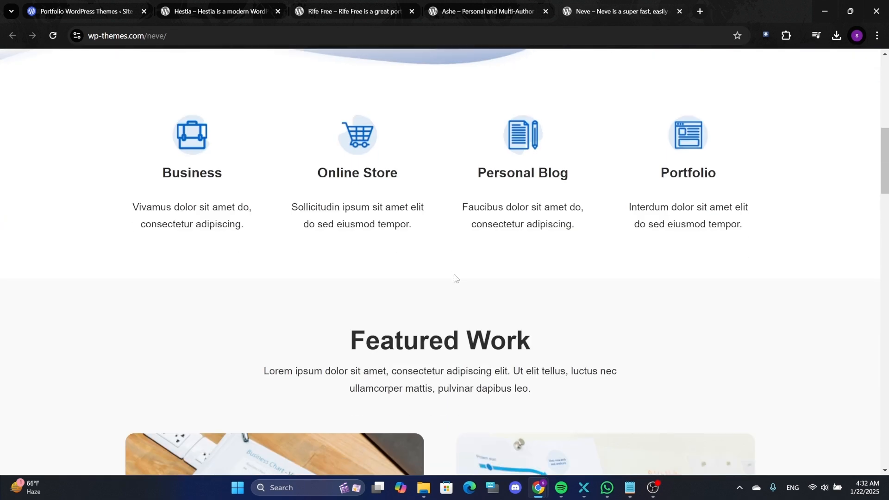
pyautogui.scroll(-3)
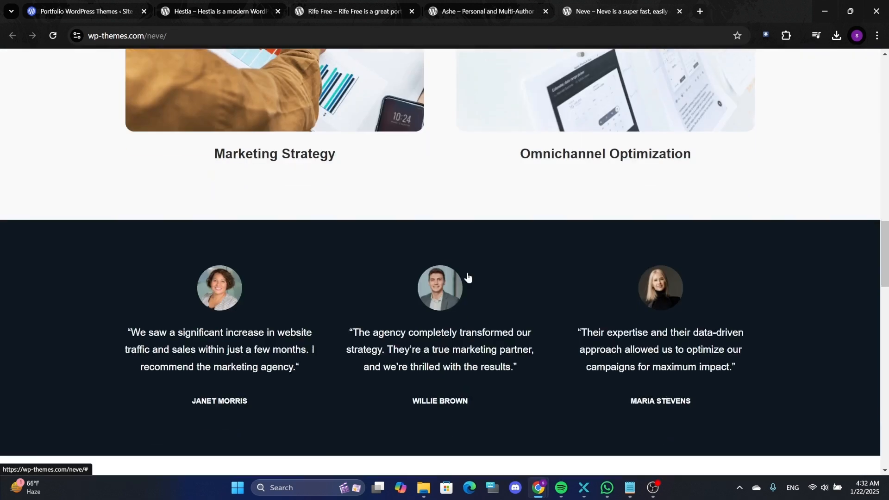
pyautogui.scroll(-3)
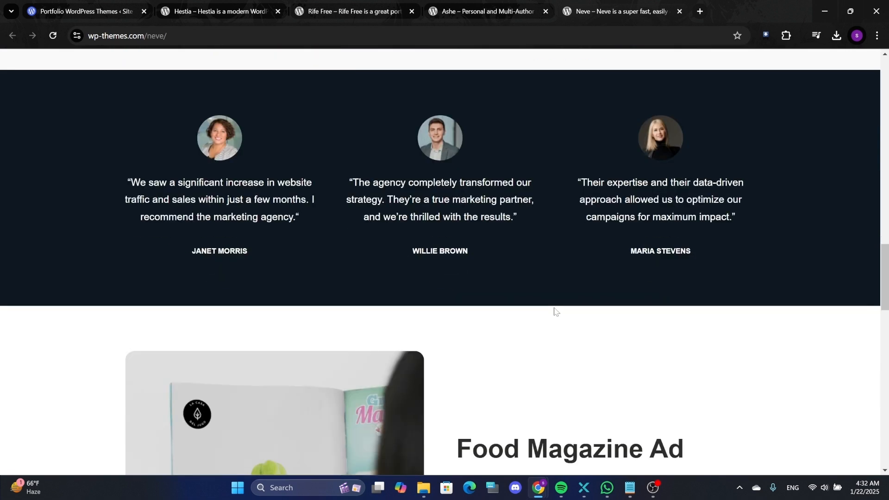
pyautogui.scroll(-3)
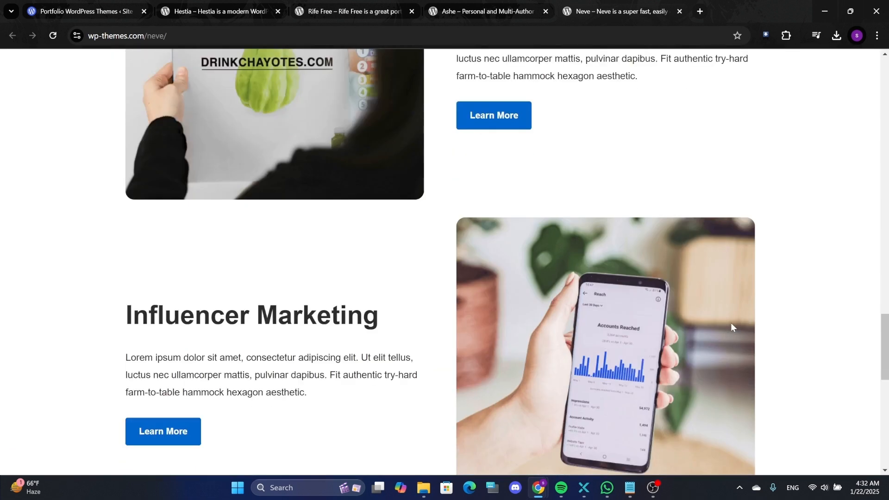
pyautogui.scroll(-3)
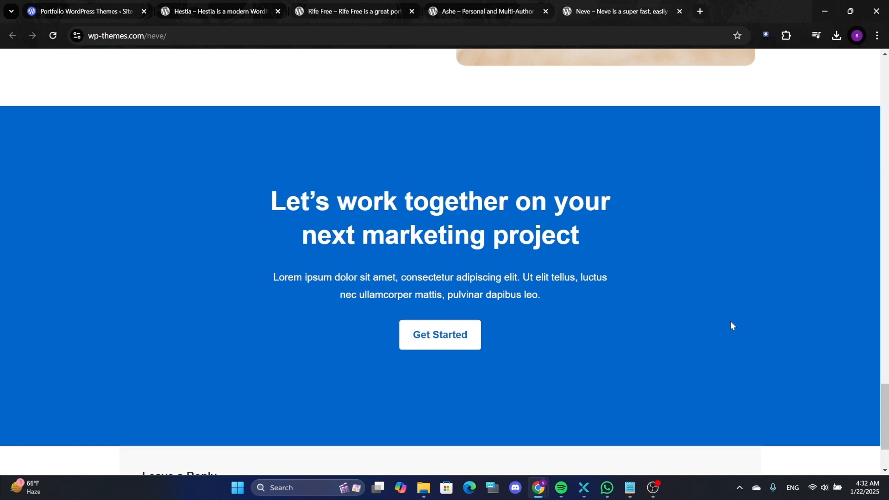
pyautogui.scroll(-3)
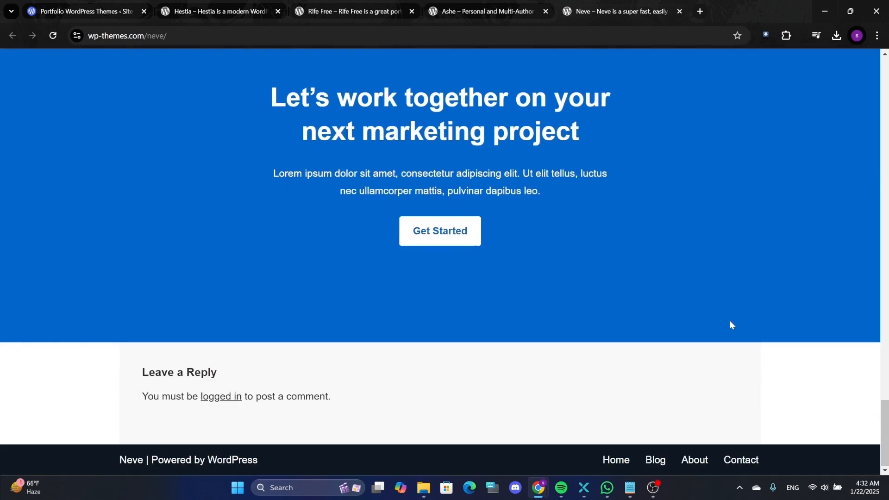
pyautogui.scroll(3)
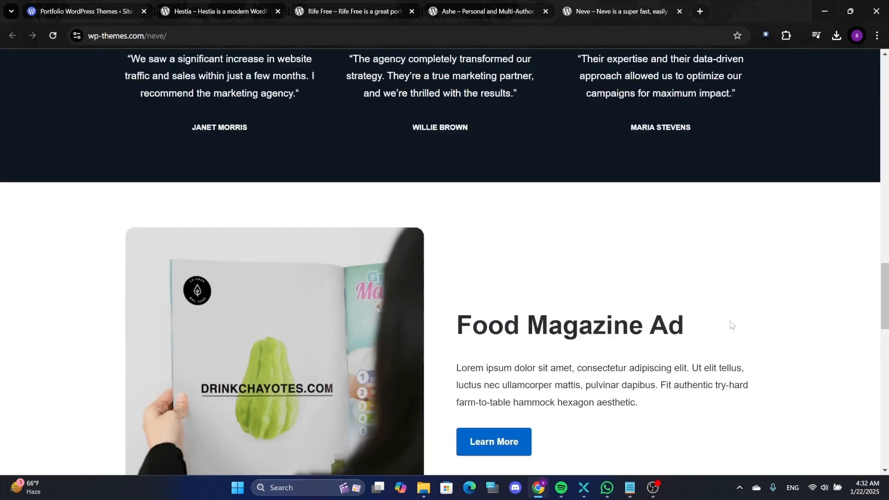
pyautogui.scroll(3)
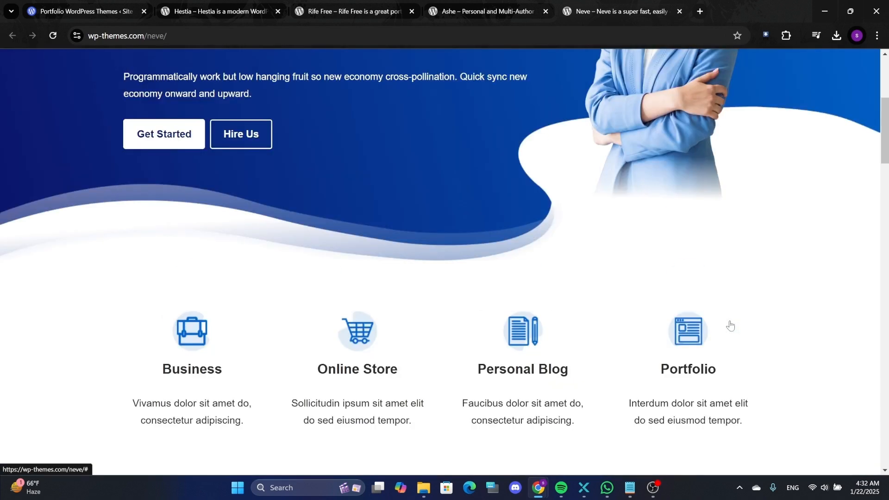
pyautogui.scroll(3)
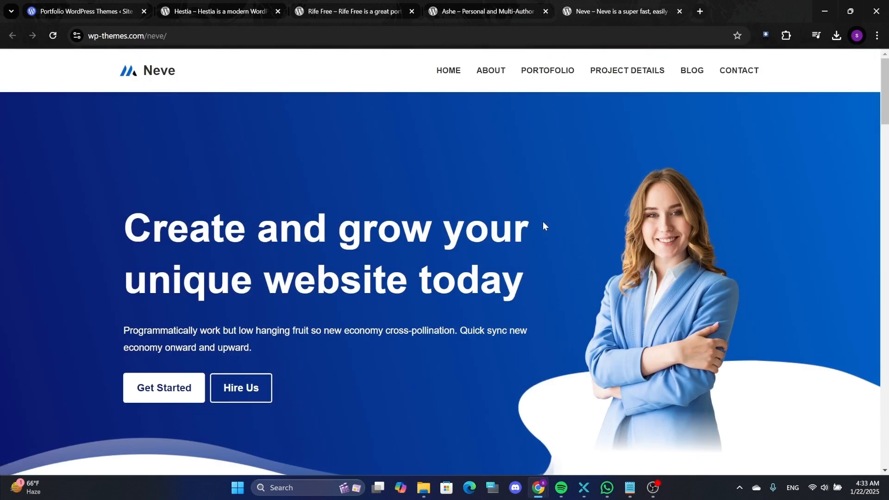
pyautogui.moveTo(581, 220)
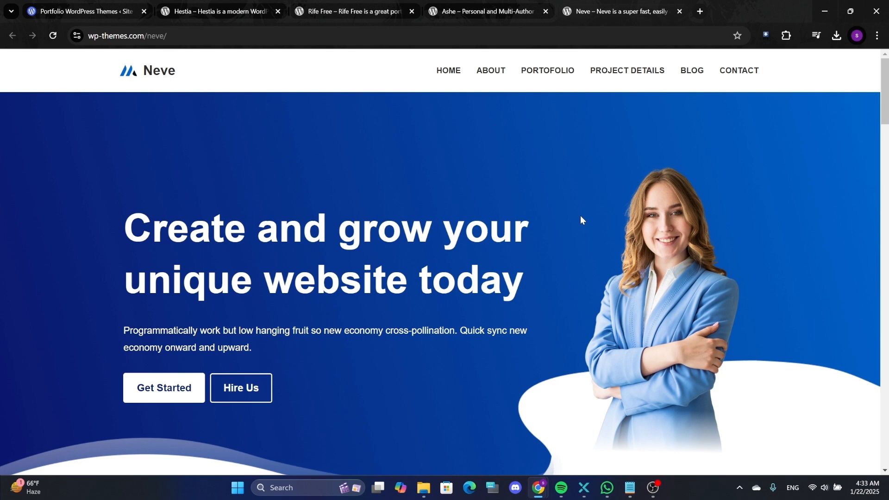
pyautogui.moveTo(478, 209)
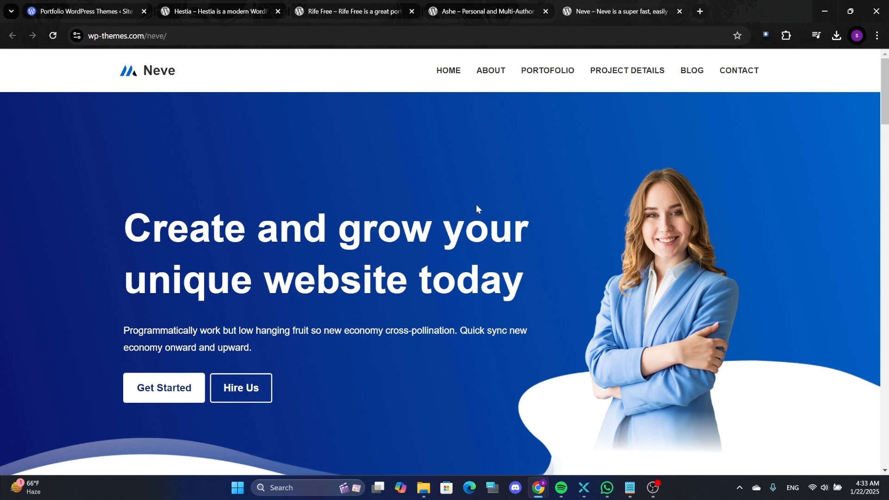
pyautogui.moveTo(410, 166)
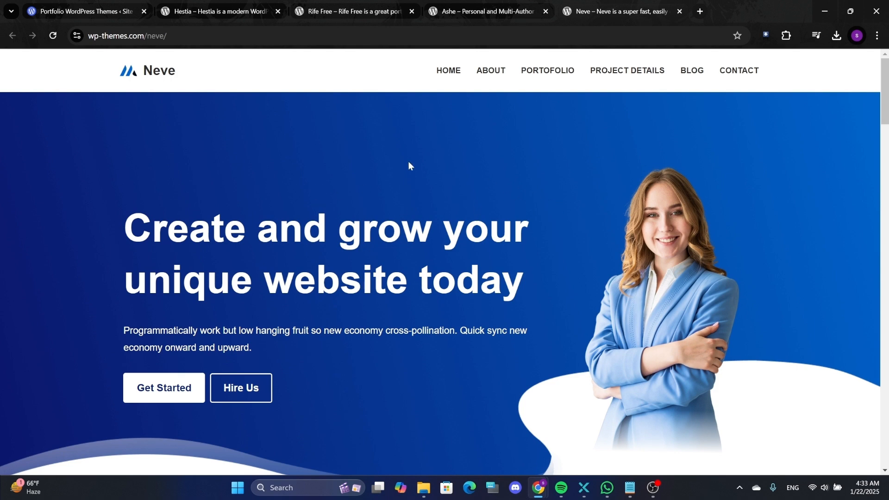
# - Browse the Ashe demo's blog posts, up to the snowy ASHE header and back down
pyautogui.click(485, 11)
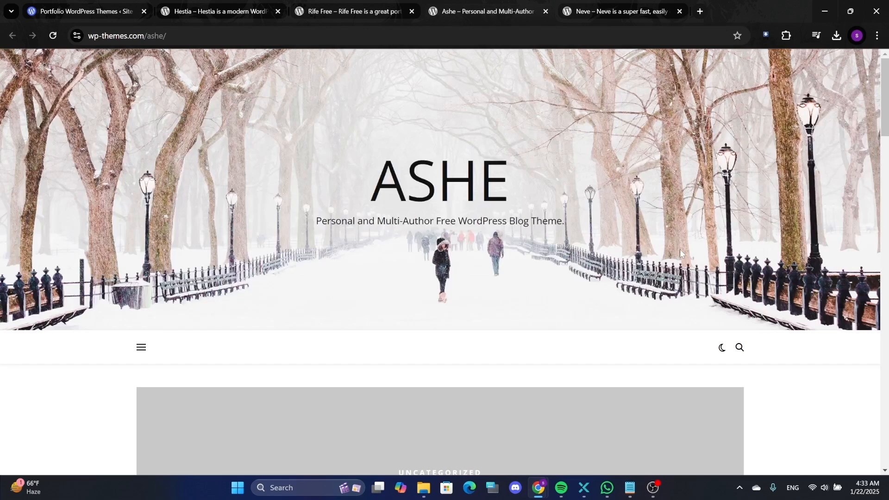
pyautogui.scroll(-3)
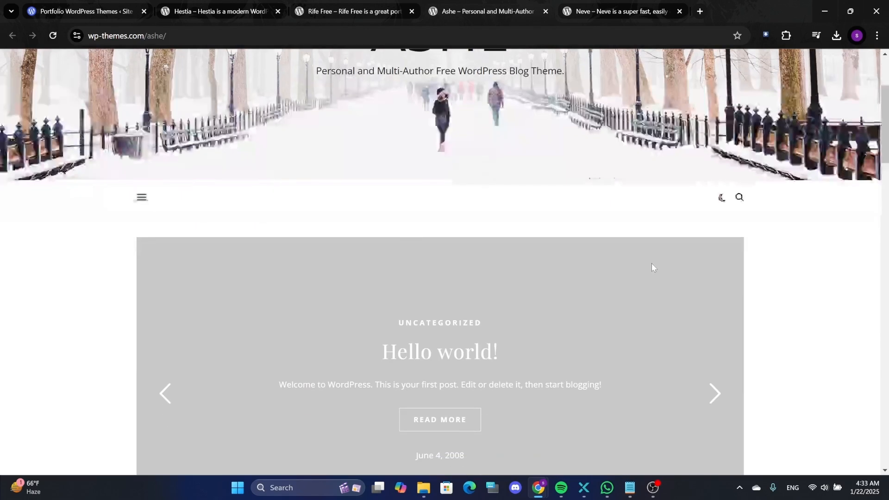
pyautogui.scroll(3)
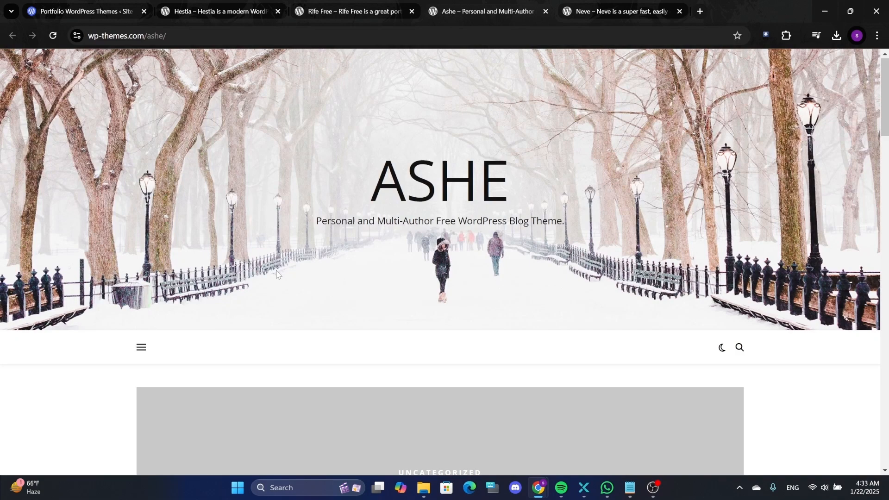
pyautogui.scroll(-3)
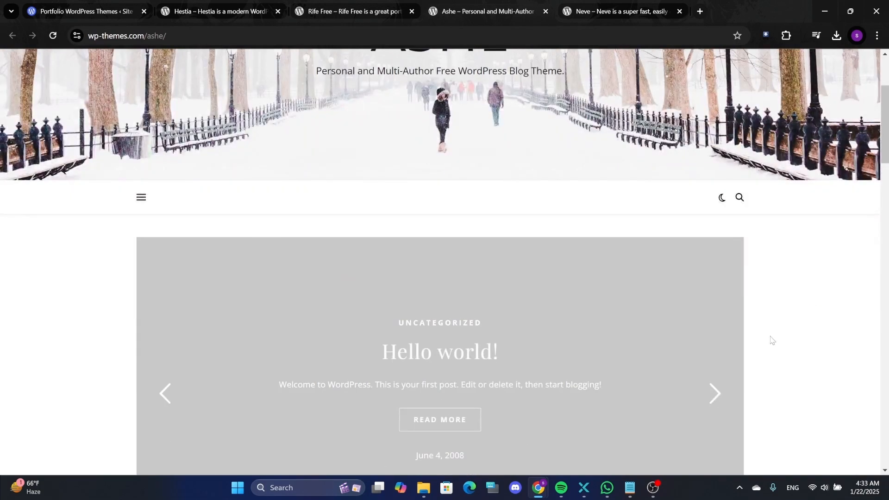
pyautogui.scroll(-3)
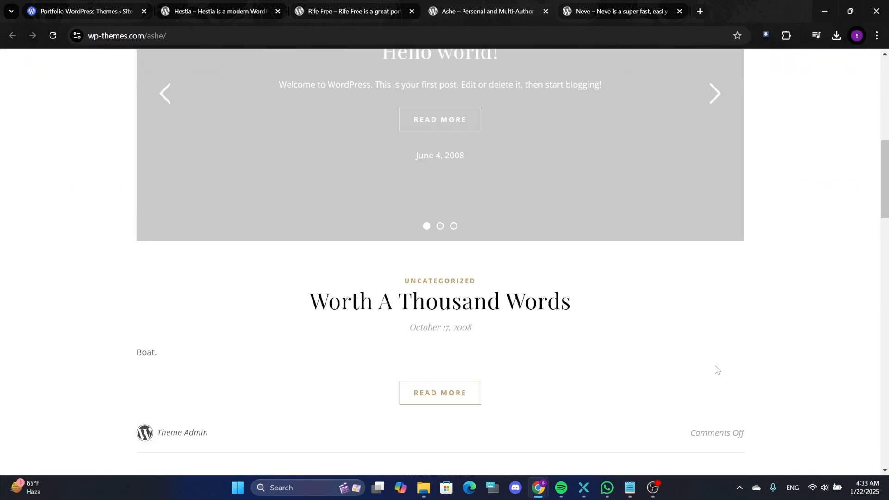
pyautogui.scroll(-3)
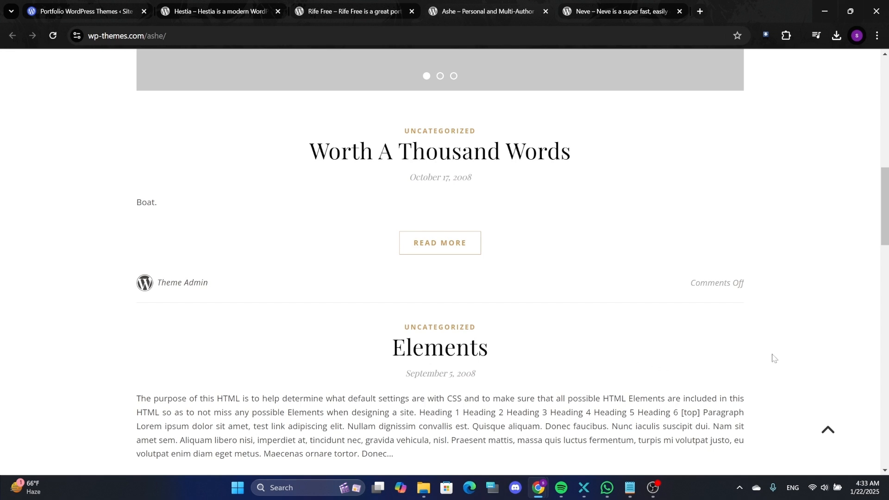
pyautogui.scroll(-3)
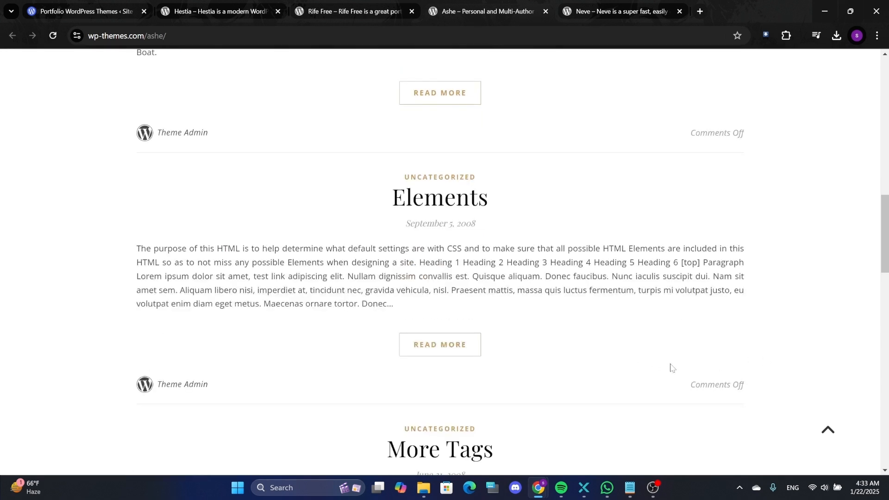
pyautogui.moveTo(660, 369)
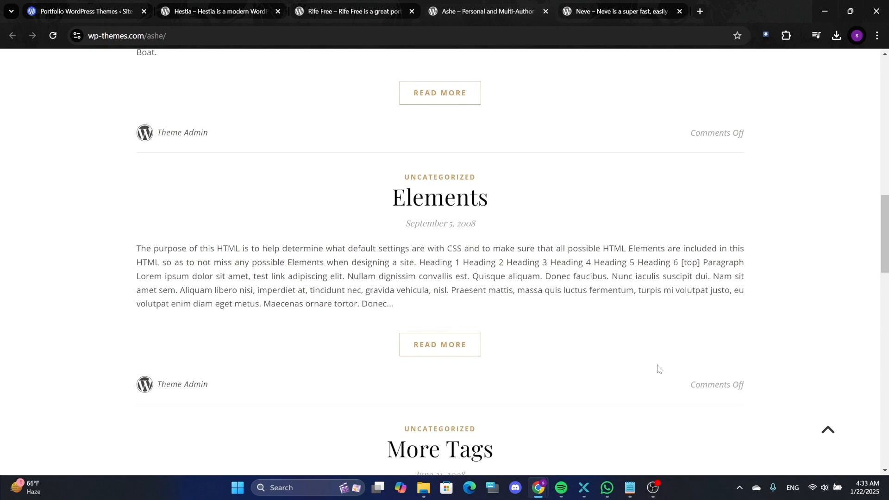
pyautogui.scroll(-3)
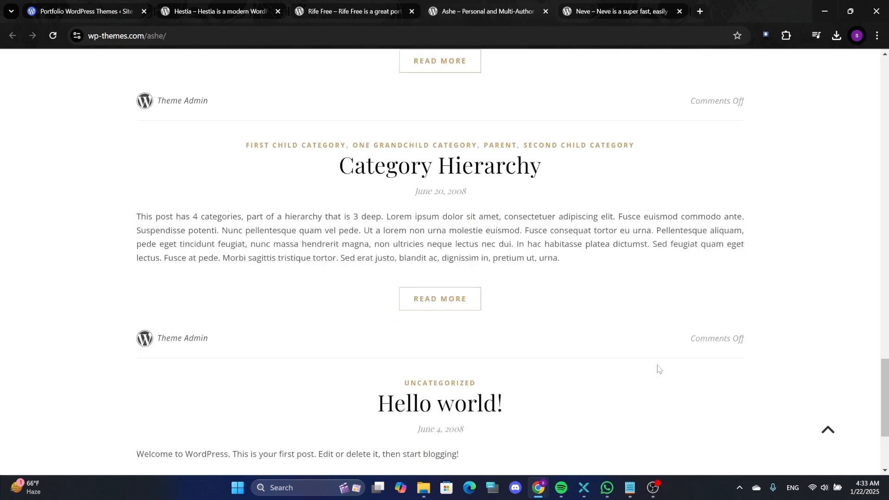
pyautogui.scroll(3)
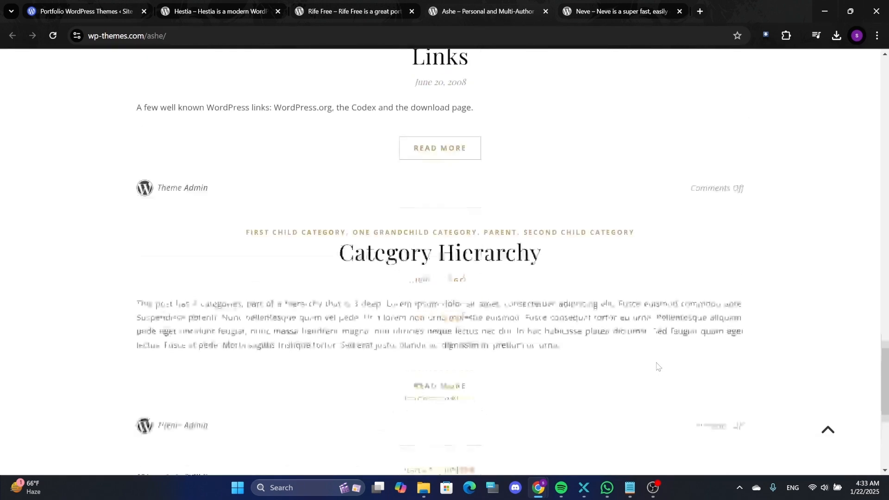
pyautogui.scroll(-3)
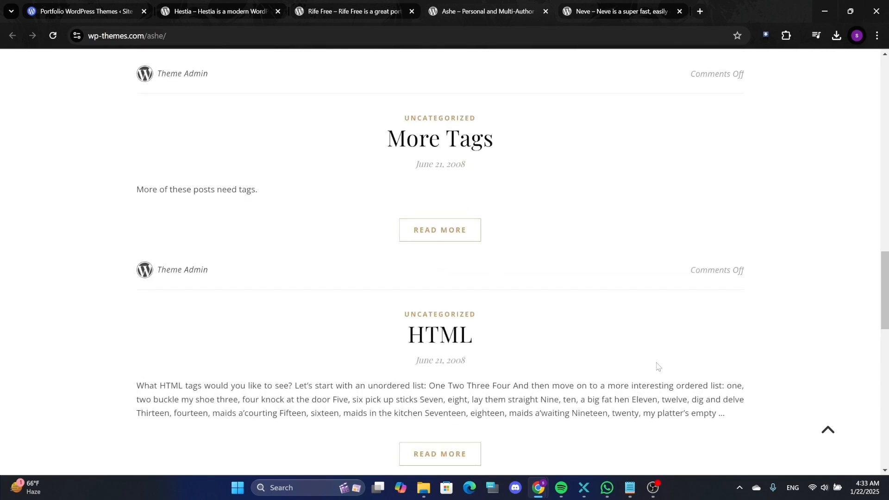
pyautogui.scroll(3)
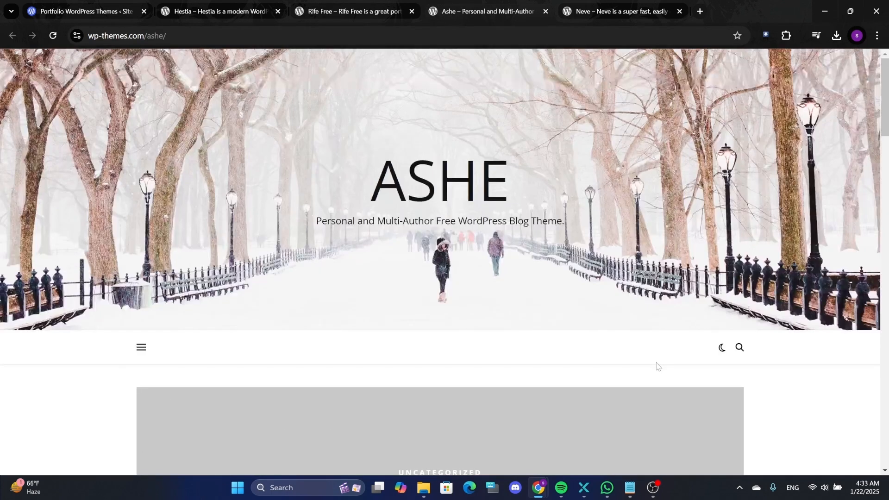
pyautogui.moveTo(189, 246)
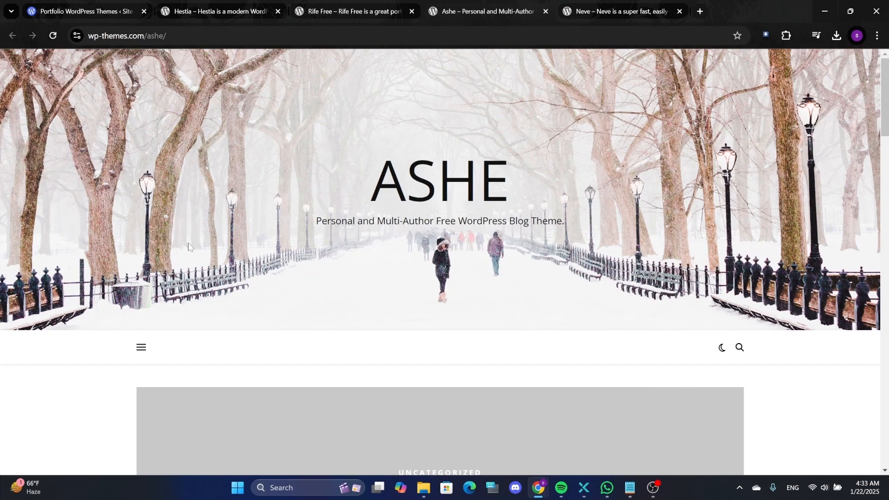
pyautogui.moveTo(404, 173)
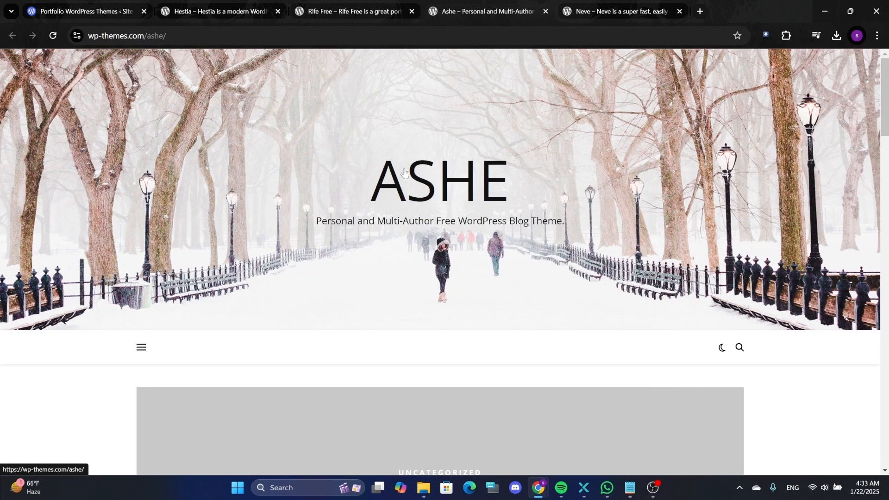
pyautogui.scroll(-3)
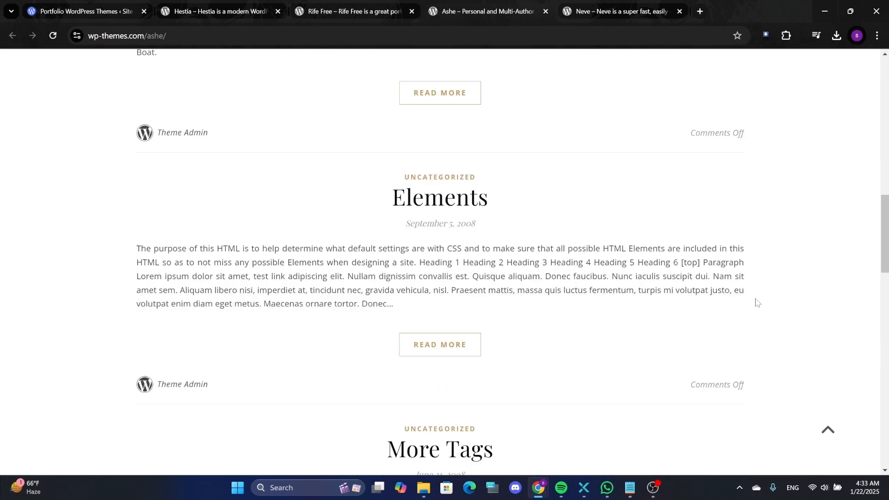
# - Open Pixova Lite from the WordPress.com theme results and view its description and features
pyautogui.click(83, 12)
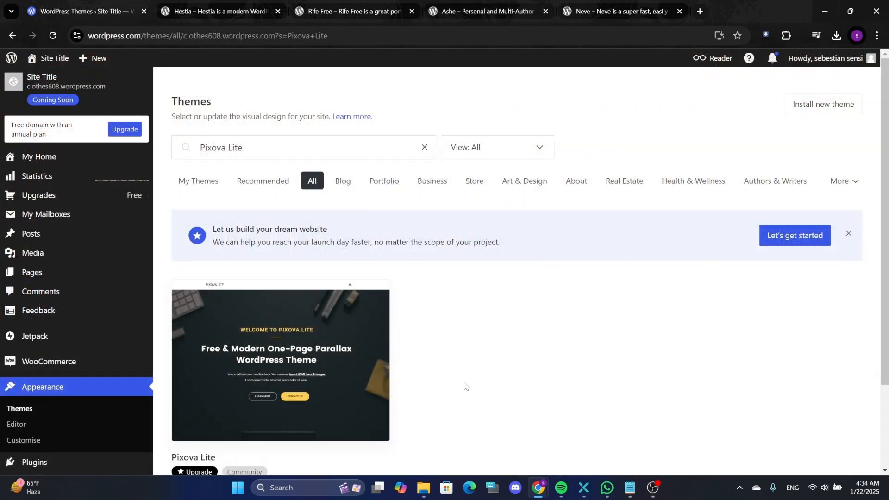
pyautogui.moveTo(331, 376)
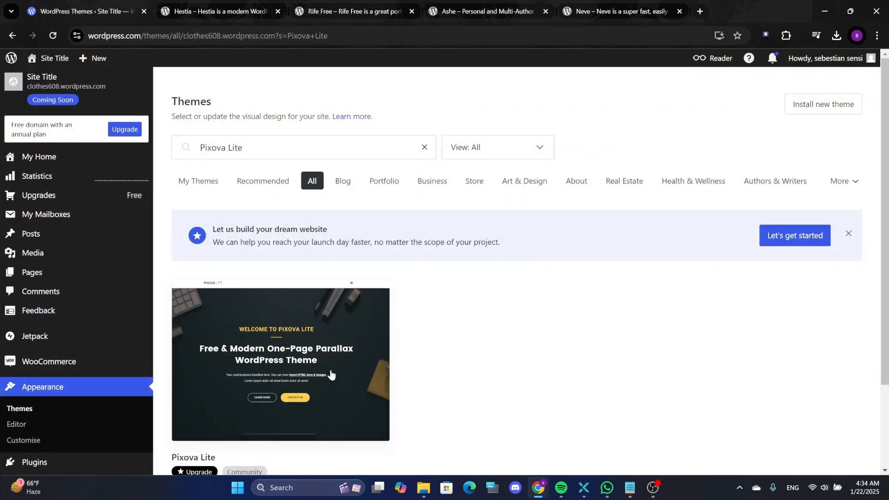
pyautogui.click(281, 364)
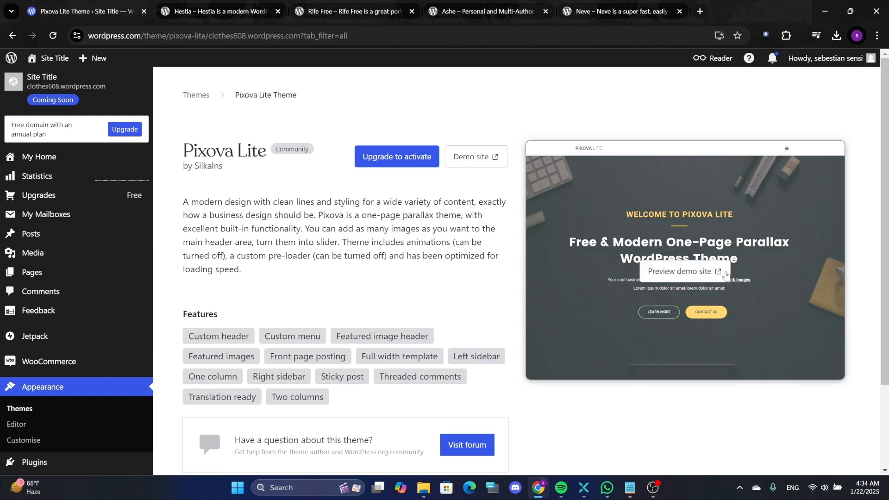
pyautogui.scroll(-3)
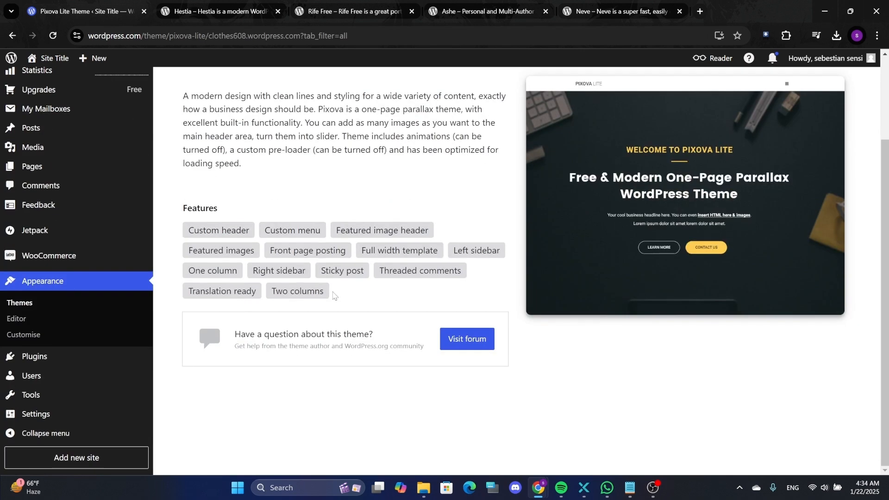
pyautogui.click(420, 271)
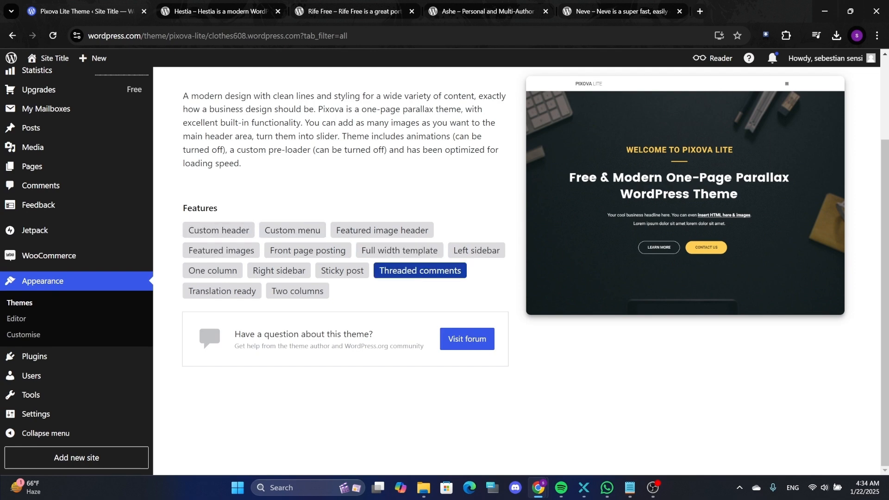
pyautogui.scroll(3)
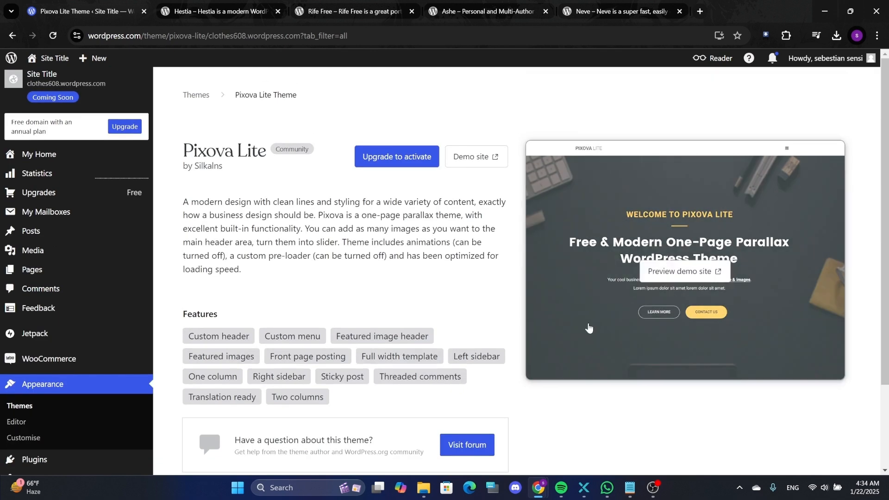
pyautogui.moveTo(807, 407)
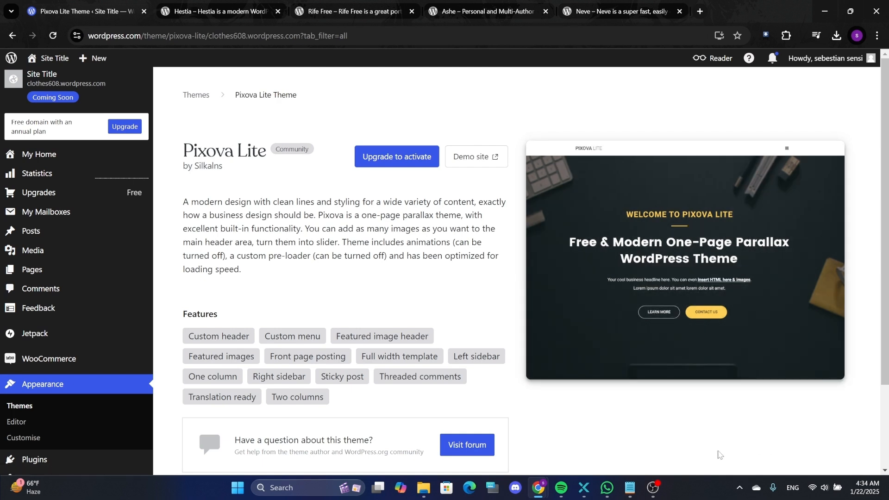
pyautogui.moveTo(463, 306)
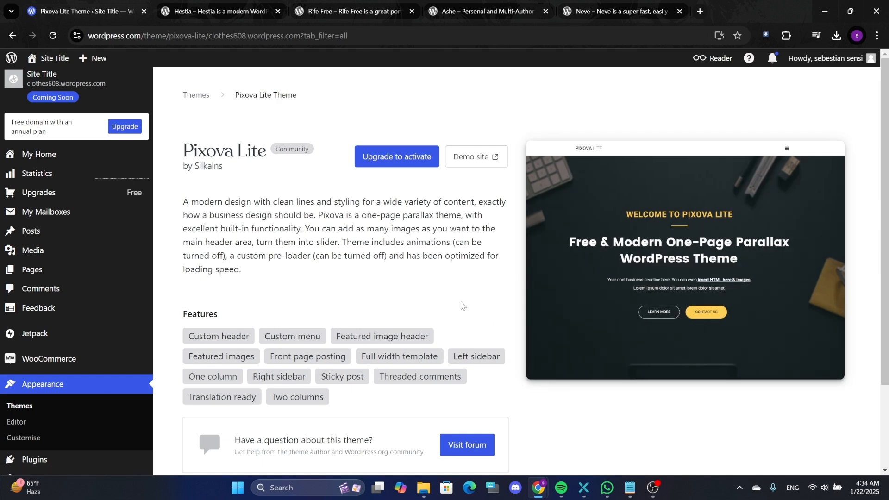
pyautogui.moveTo(384, 290)
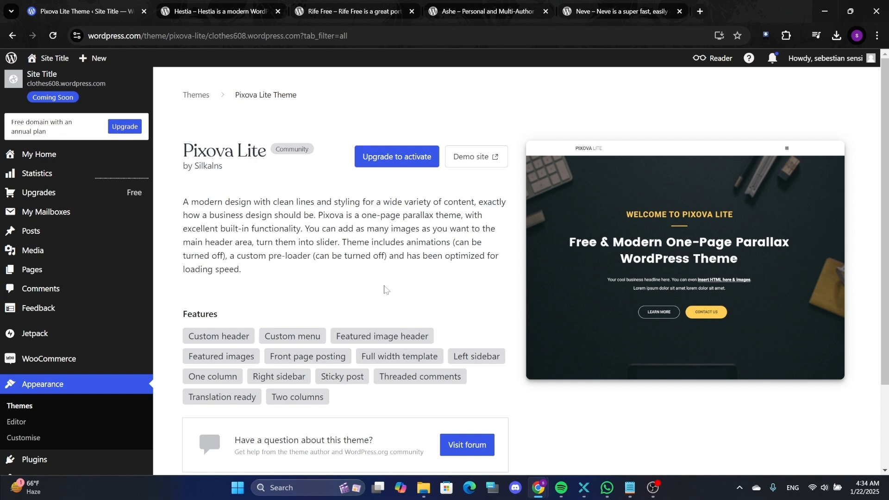
pyautogui.moveTo(372, 291)
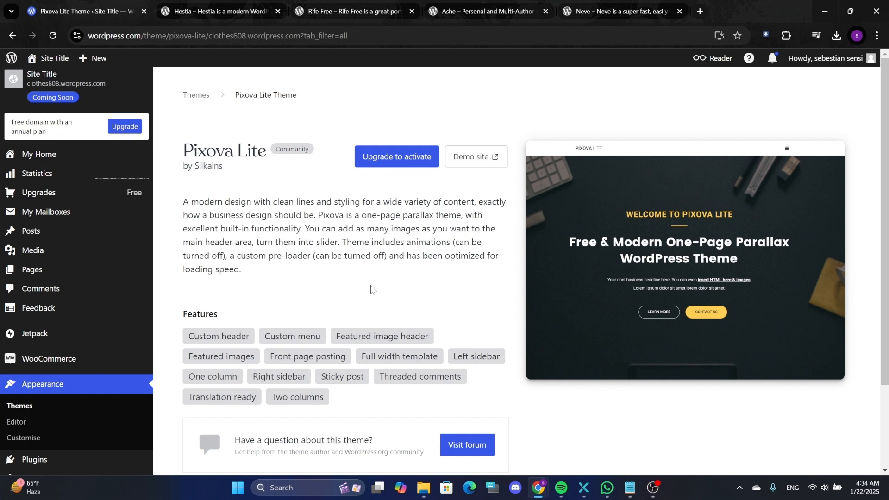
pyautogui.moveTo(336, 291)
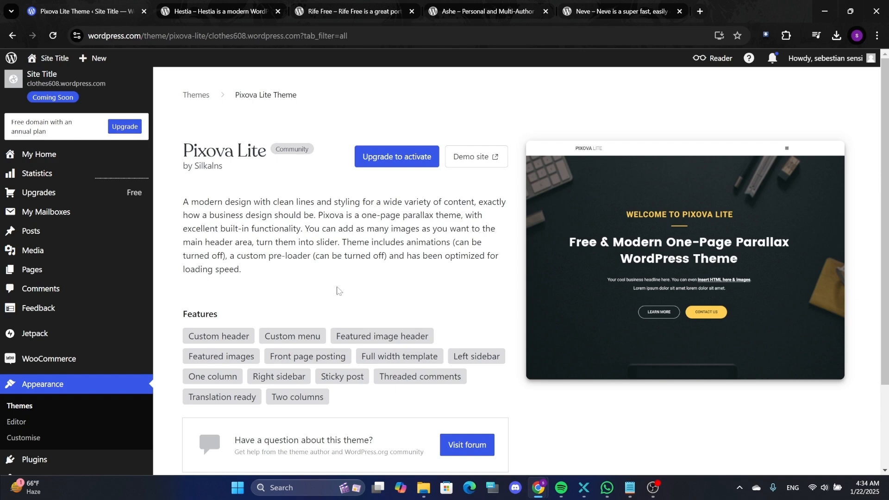
pyautogui.moveTo(426, 283)
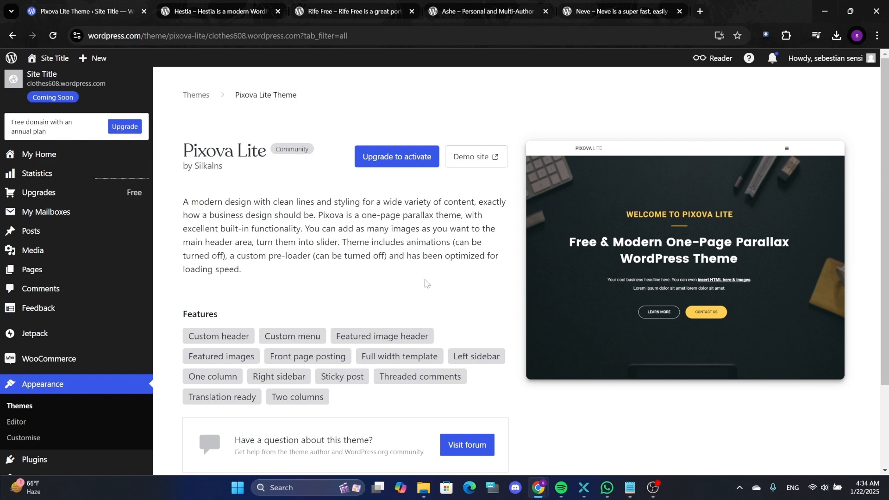
pyautogui.moveTo(395, 275)
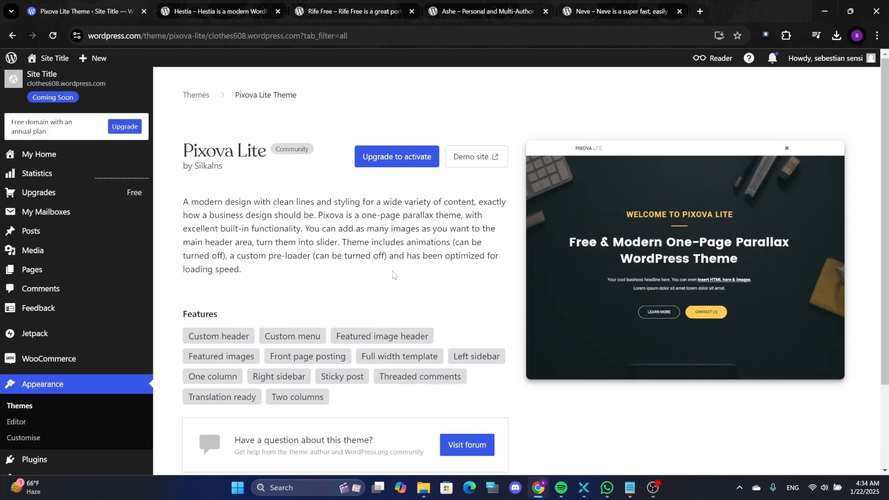
# - Scroll the Rife Free blog grid to its last post and footer, then back to BLOG
pyautogui.click(351, 11)
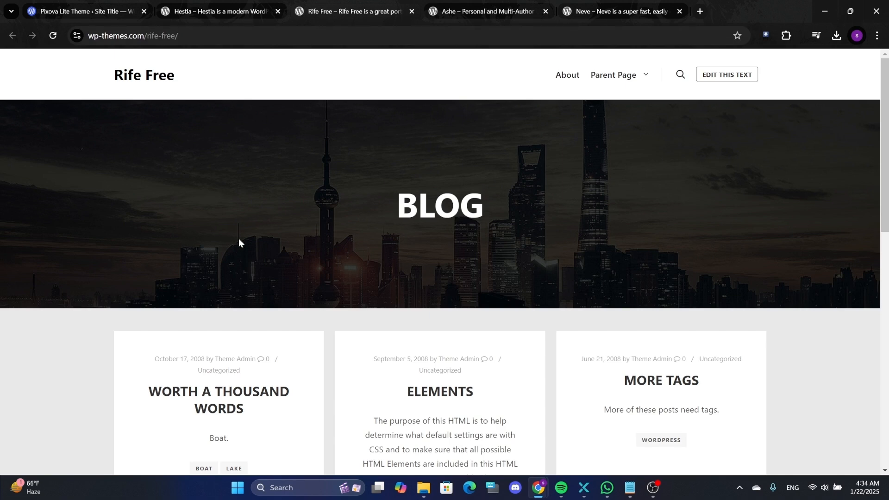
pyautogui.moveTo(629, 265)
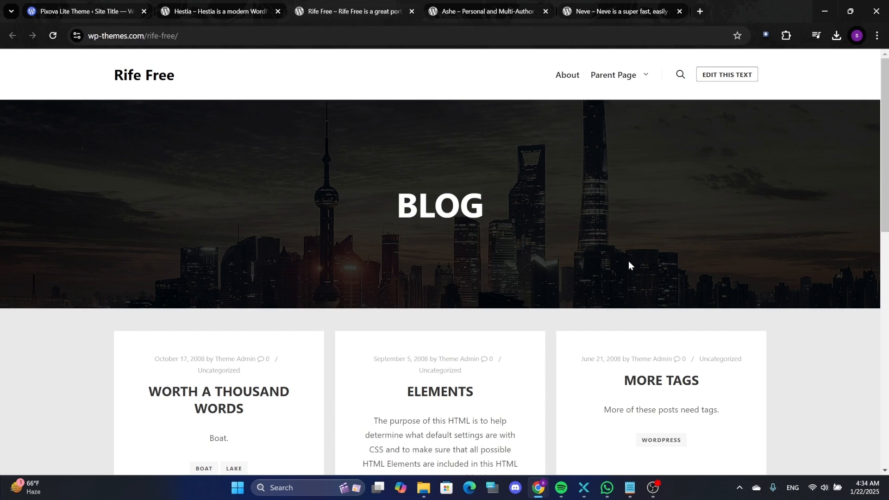
pyautogui.scroll(-3)
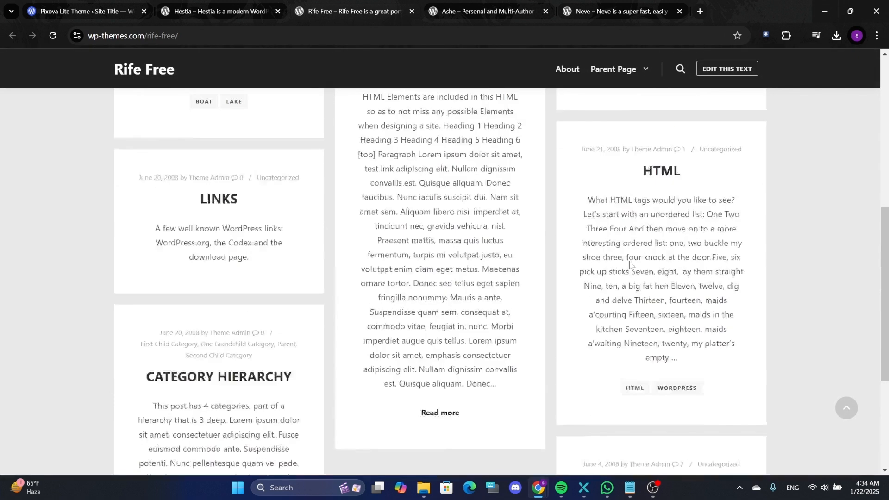
pyautogui.scroll(3)
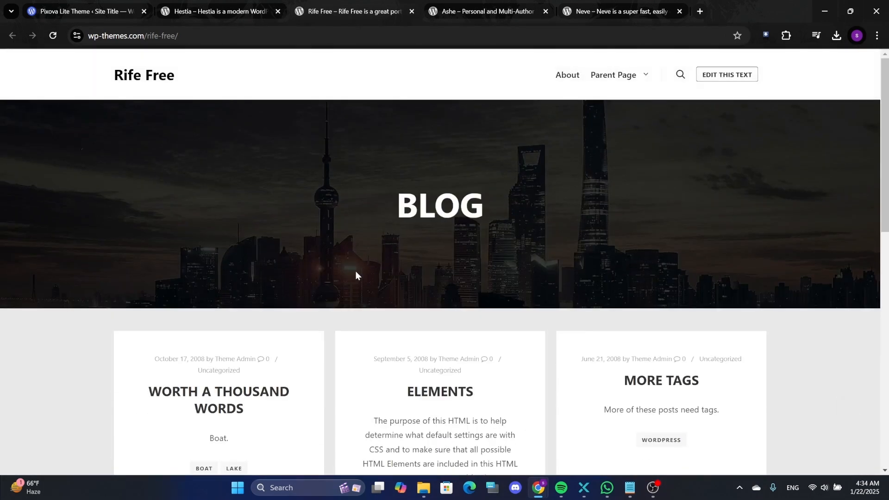
pyautogui.scroll(-3)
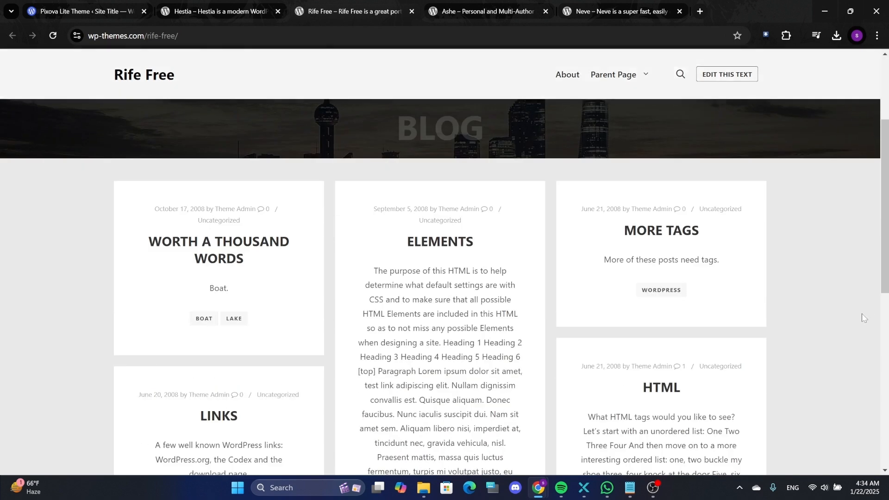
pyautogui.scroll(-3)
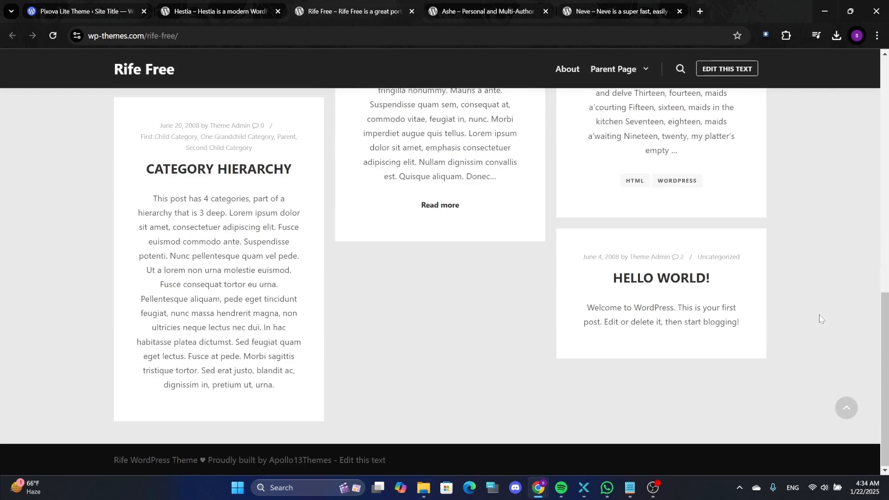
pyautogui.scroll(3)
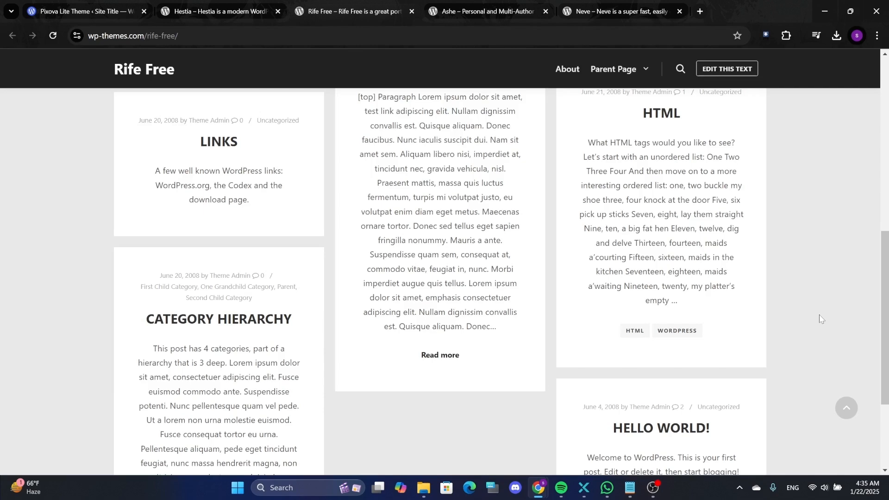
pyautogui.scroll(3)
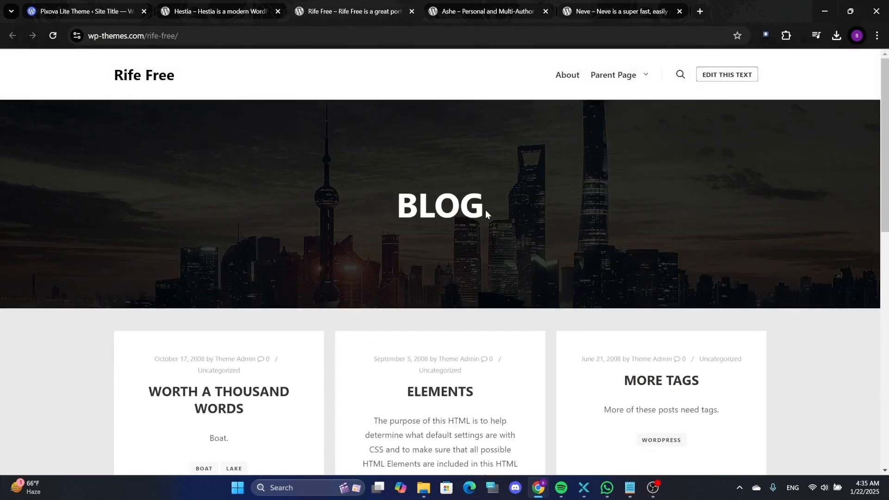
pyautogui.moveTo(241, 238)
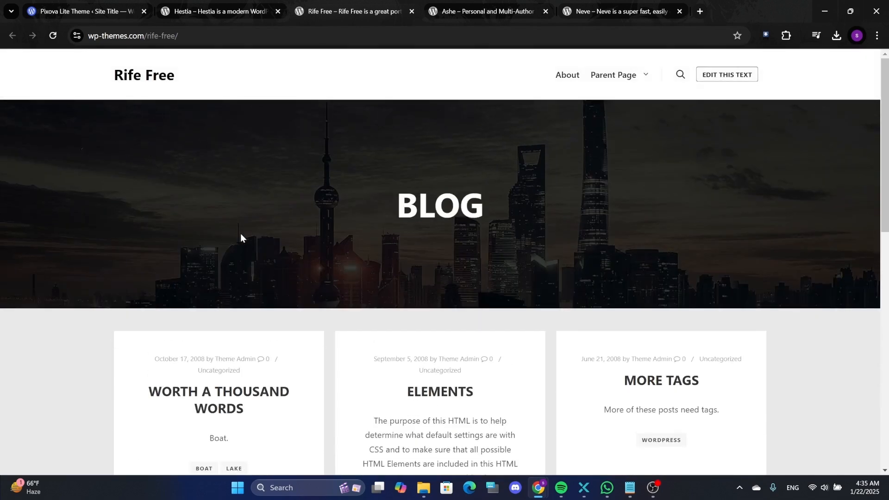
pyautogui.moveTo(778, 217)
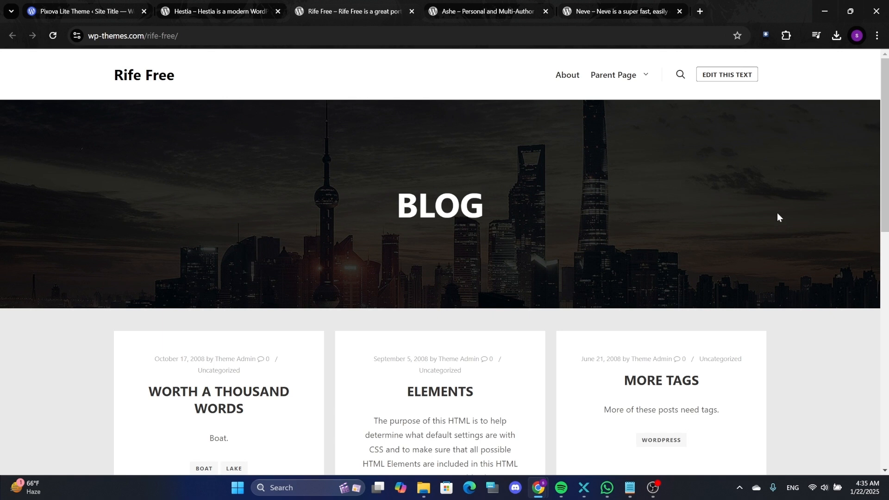
pyautogui.moveTo(602, 282)
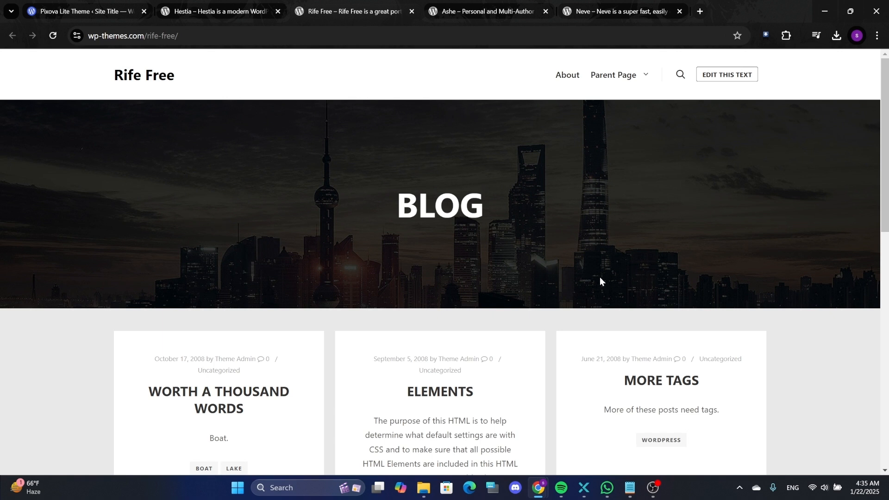
pyautogui.moveTo(352, 264)
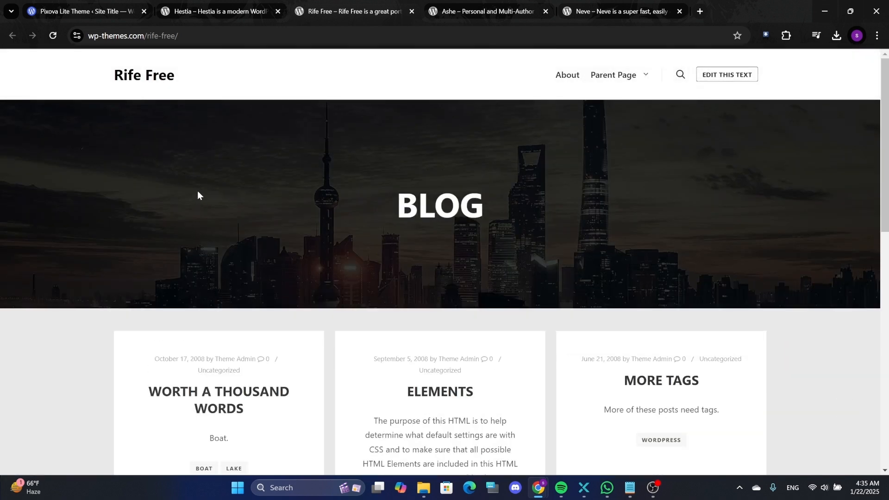
pyautogui.moveTo(207, 190)
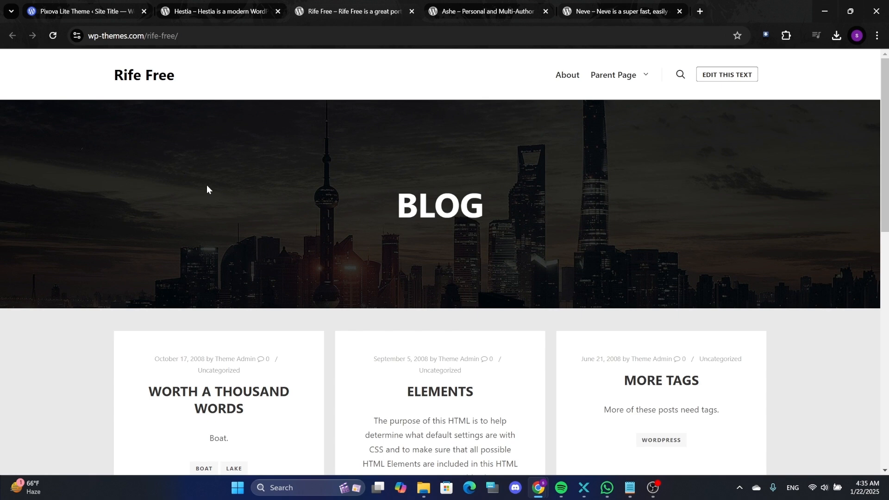
# - Scroll through the Hestia demo's welcome, features, about, blog and contact sections
pyautogui.click(218, 11)
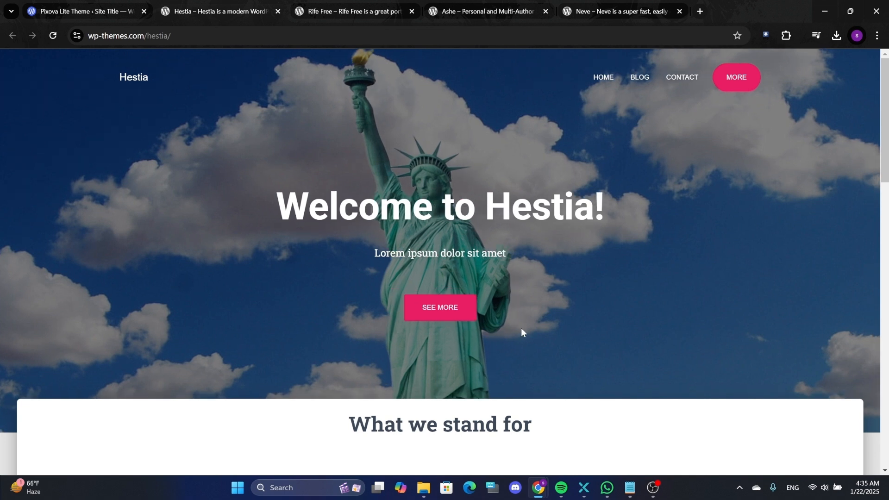
pyautogui.scroll(-3)
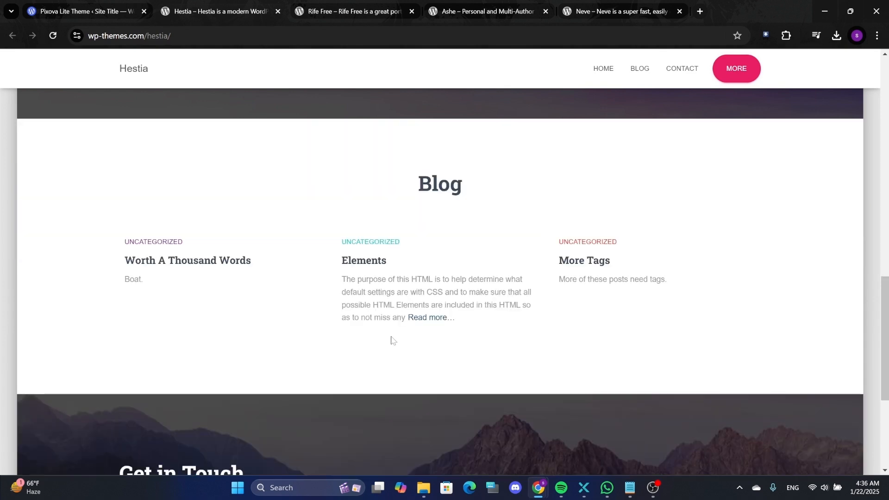
pyautogui.scroll(-3)
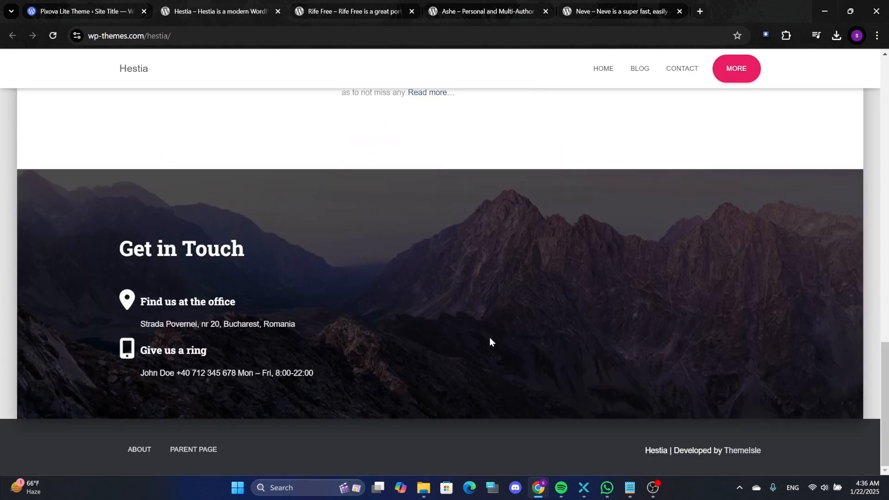
pyautogui.scroll(3)
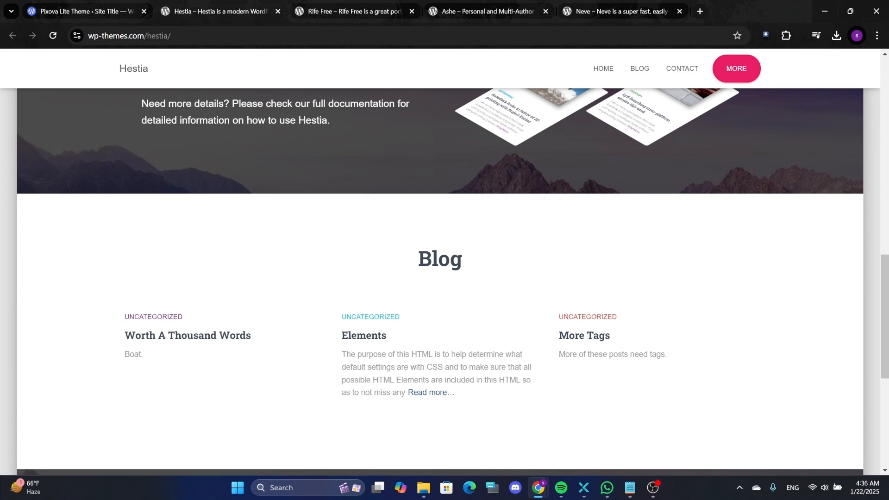
pyautogui.scroll(3)
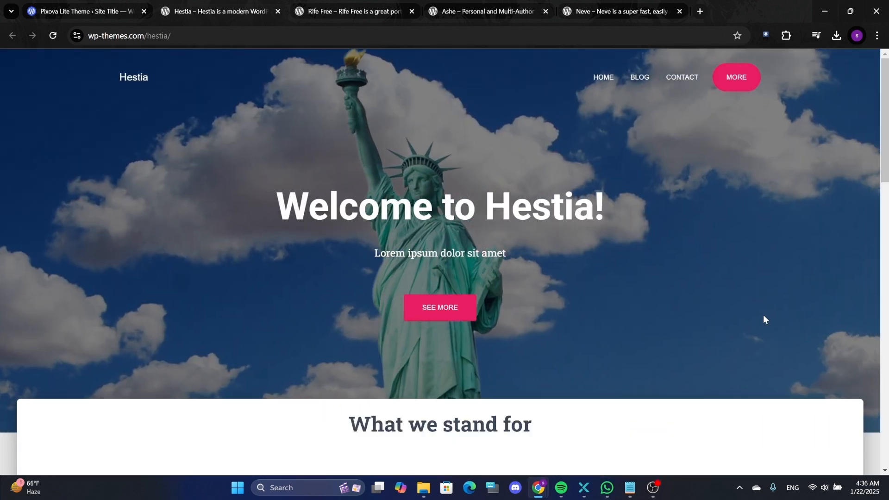
pyautogui.scroll(-3)
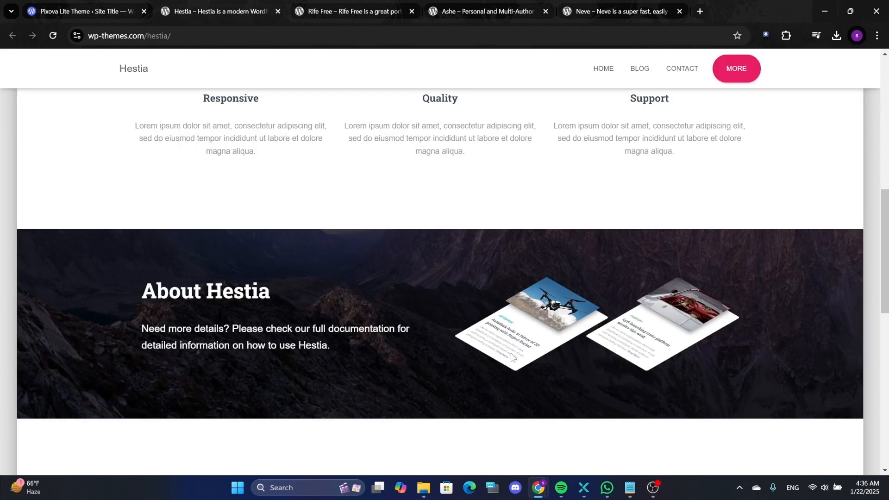
pyautogui.scroll(-3)
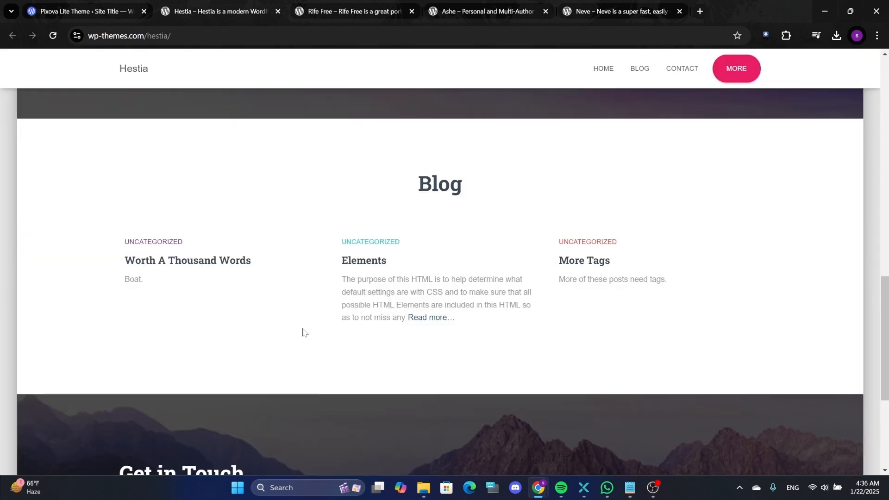
pyautogui.moveTo(781, 377)
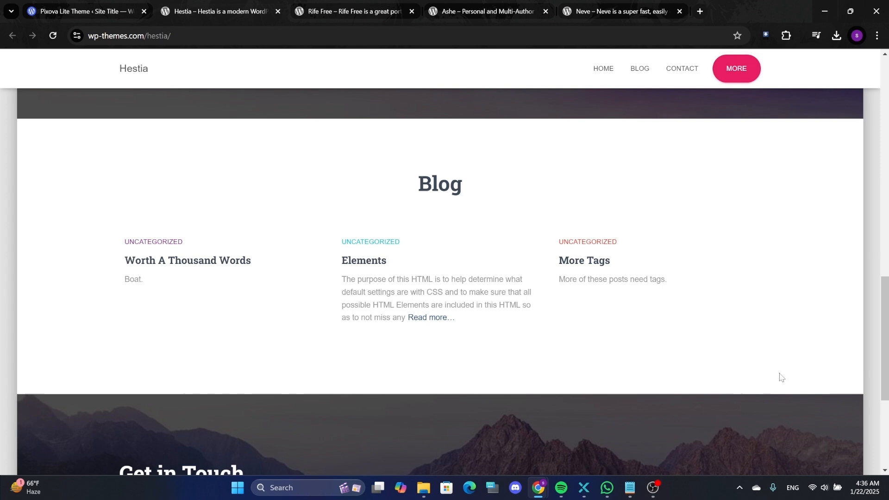
pyautogui.scroll(3)
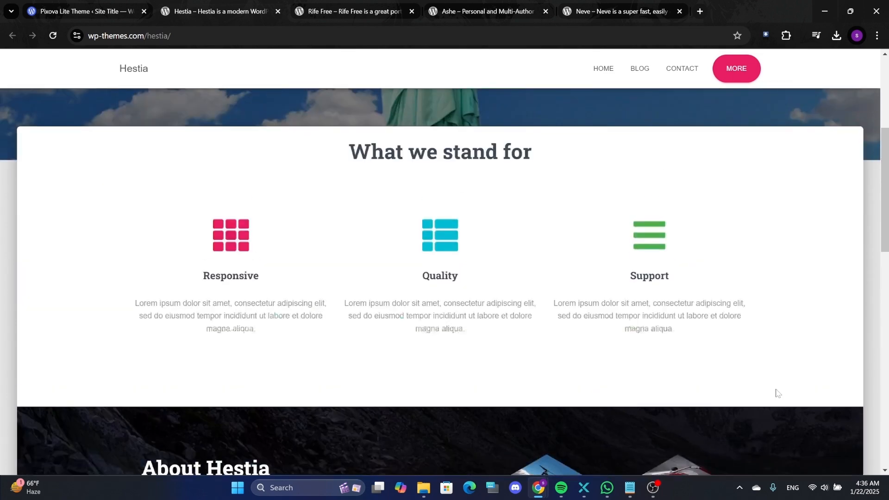
pyautogui.scroll(3)
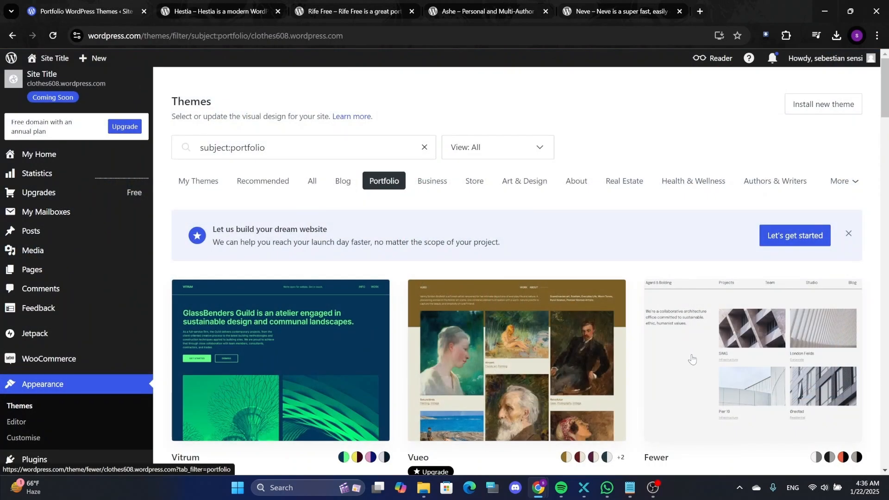
# - Scroll down and back up the portfolio theme grid showing Vitrum, Vueo and Fewer
pyautogui.scroll(-3)
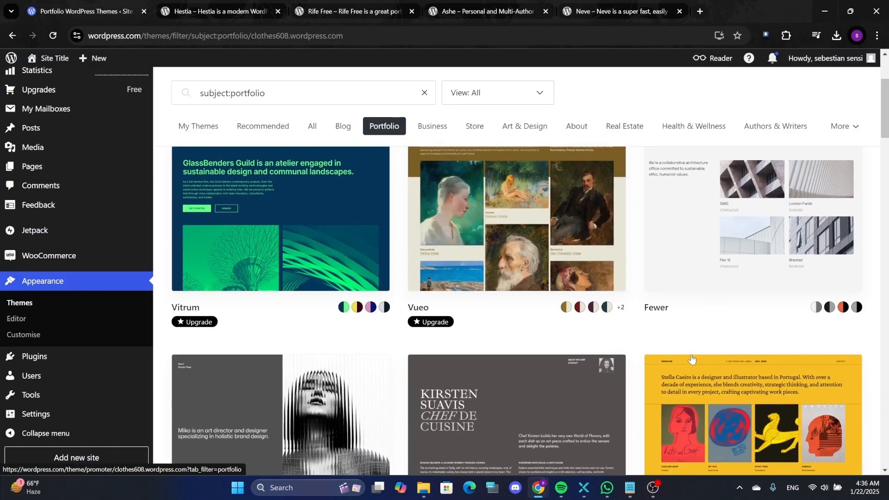
pyautogui.scroll(3)
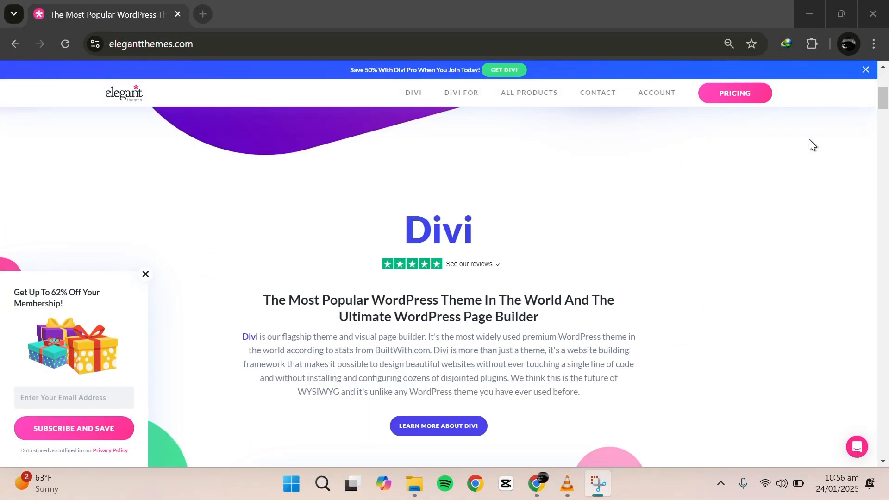
# - Scroll Divi's page to its stores, businesses, educators and restaurants showcase, then back up
pyautogui.scroll(-3)
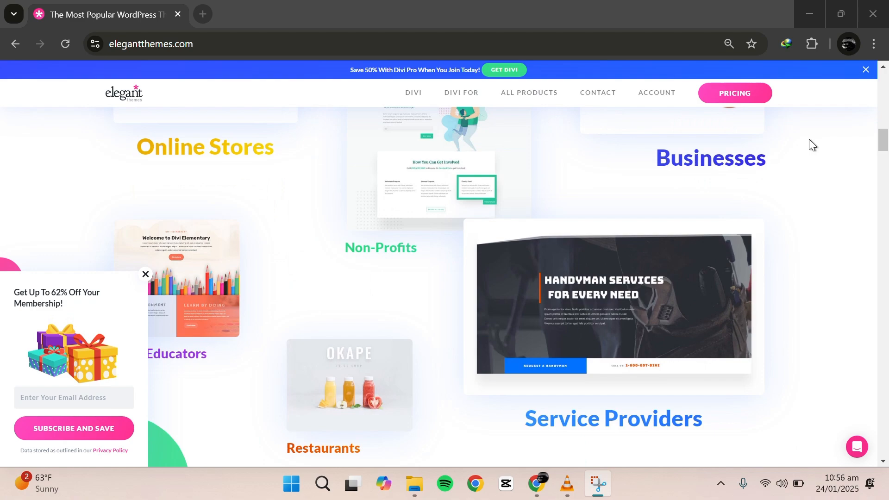
pyautogui.scroll(3)
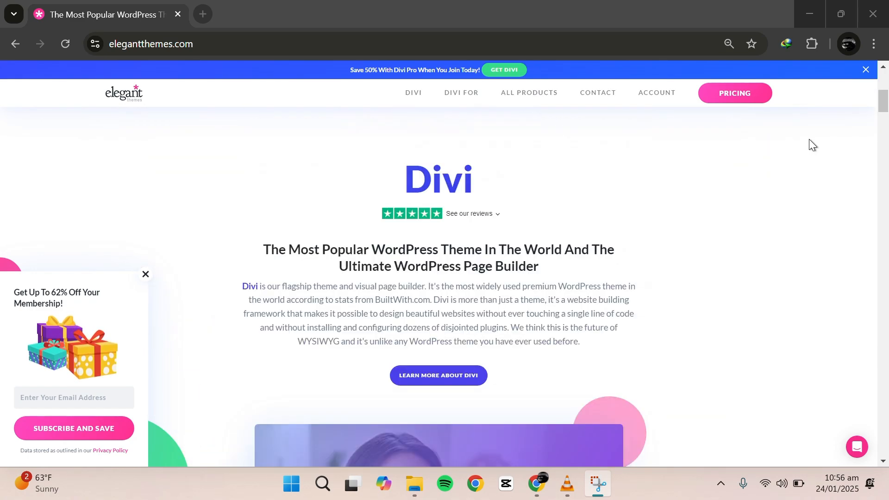